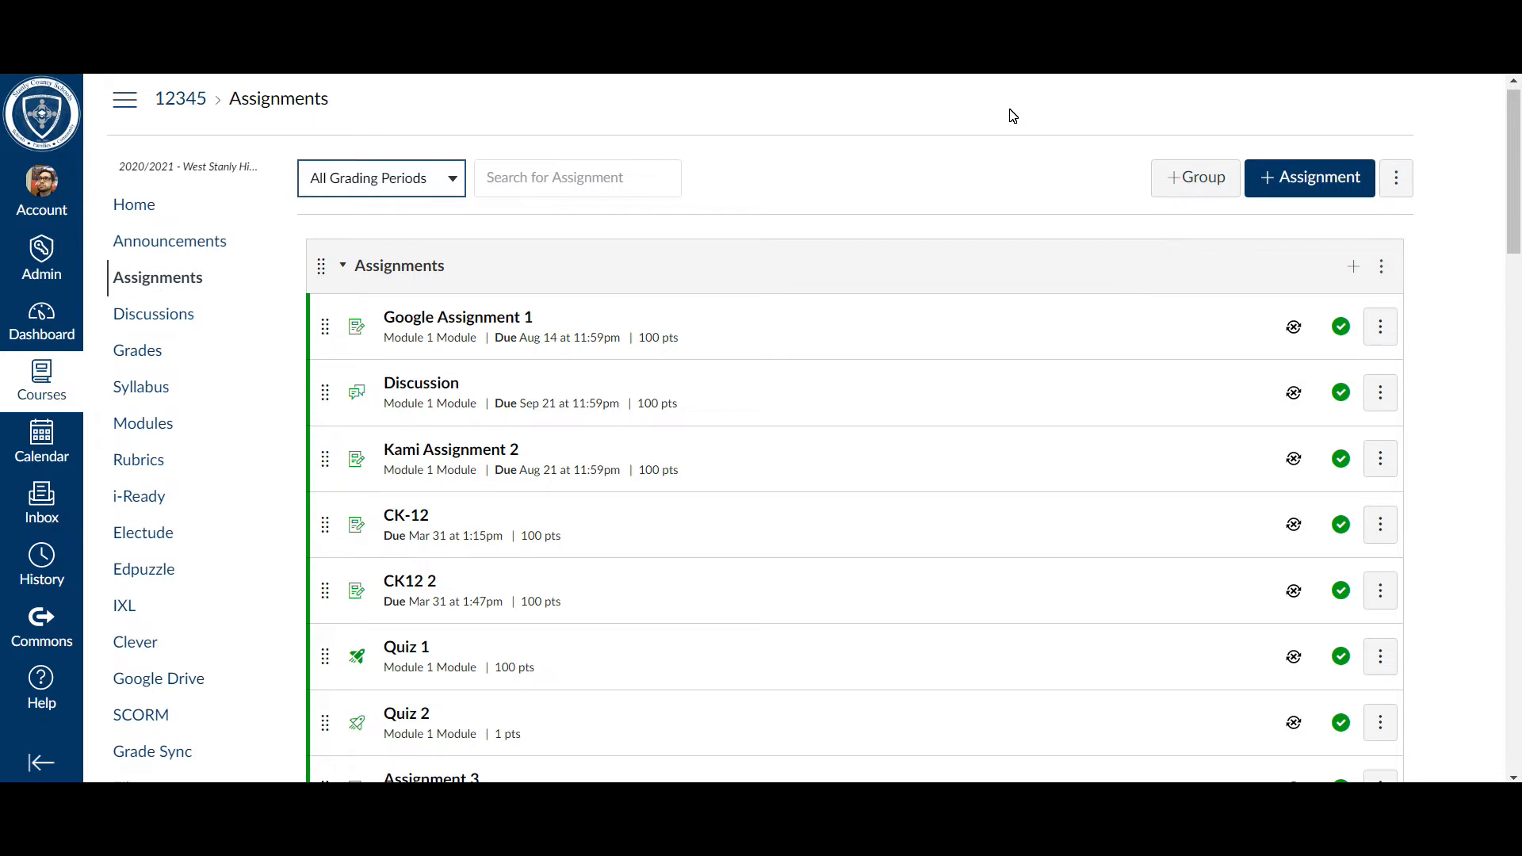
pyautogui.moveTo(797, 165)
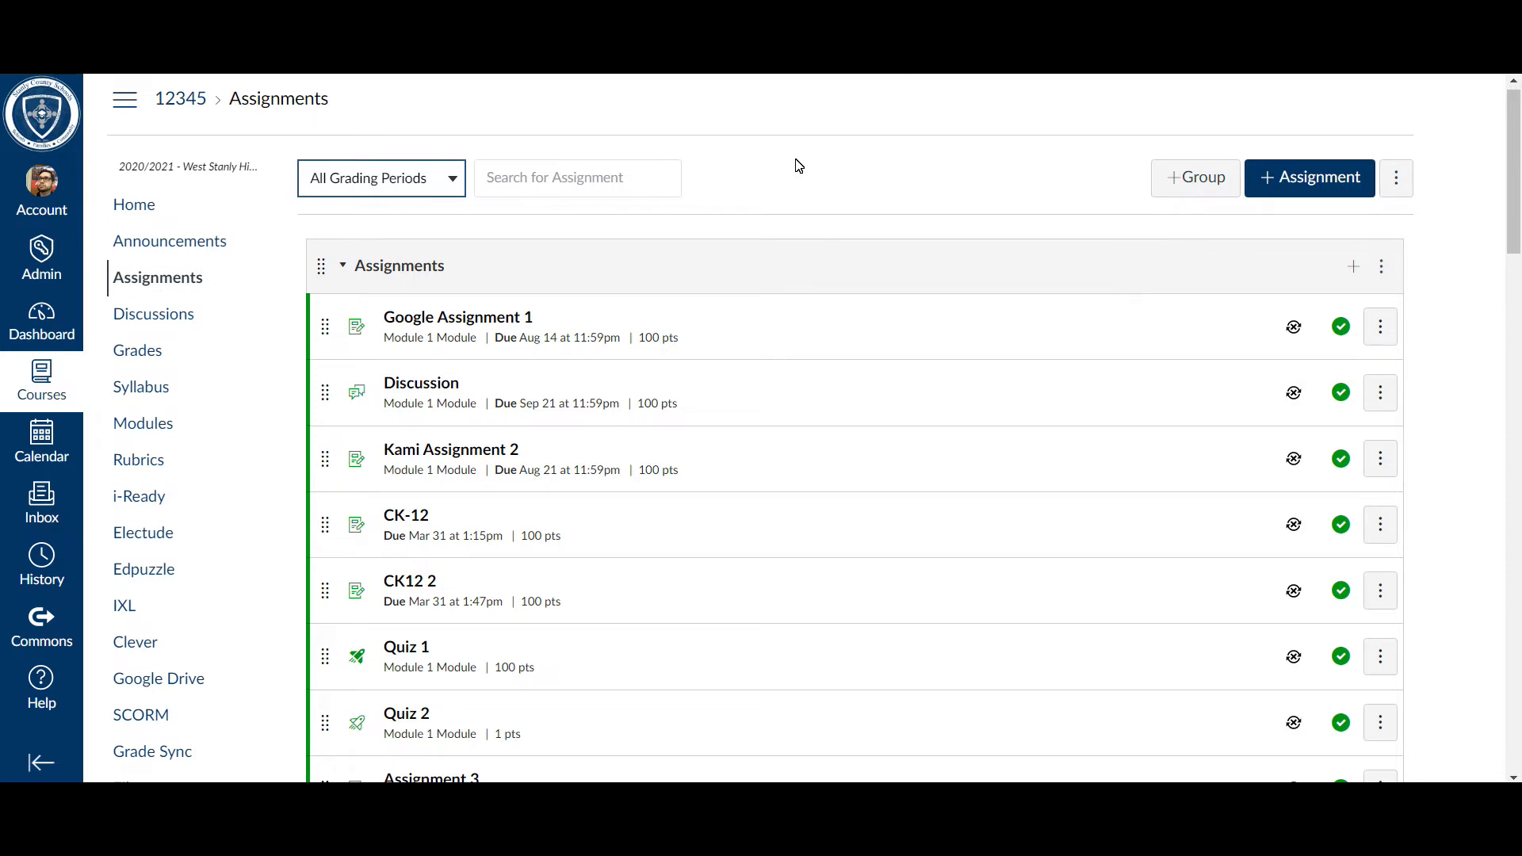
pyautogui.moveTo(157, 278)
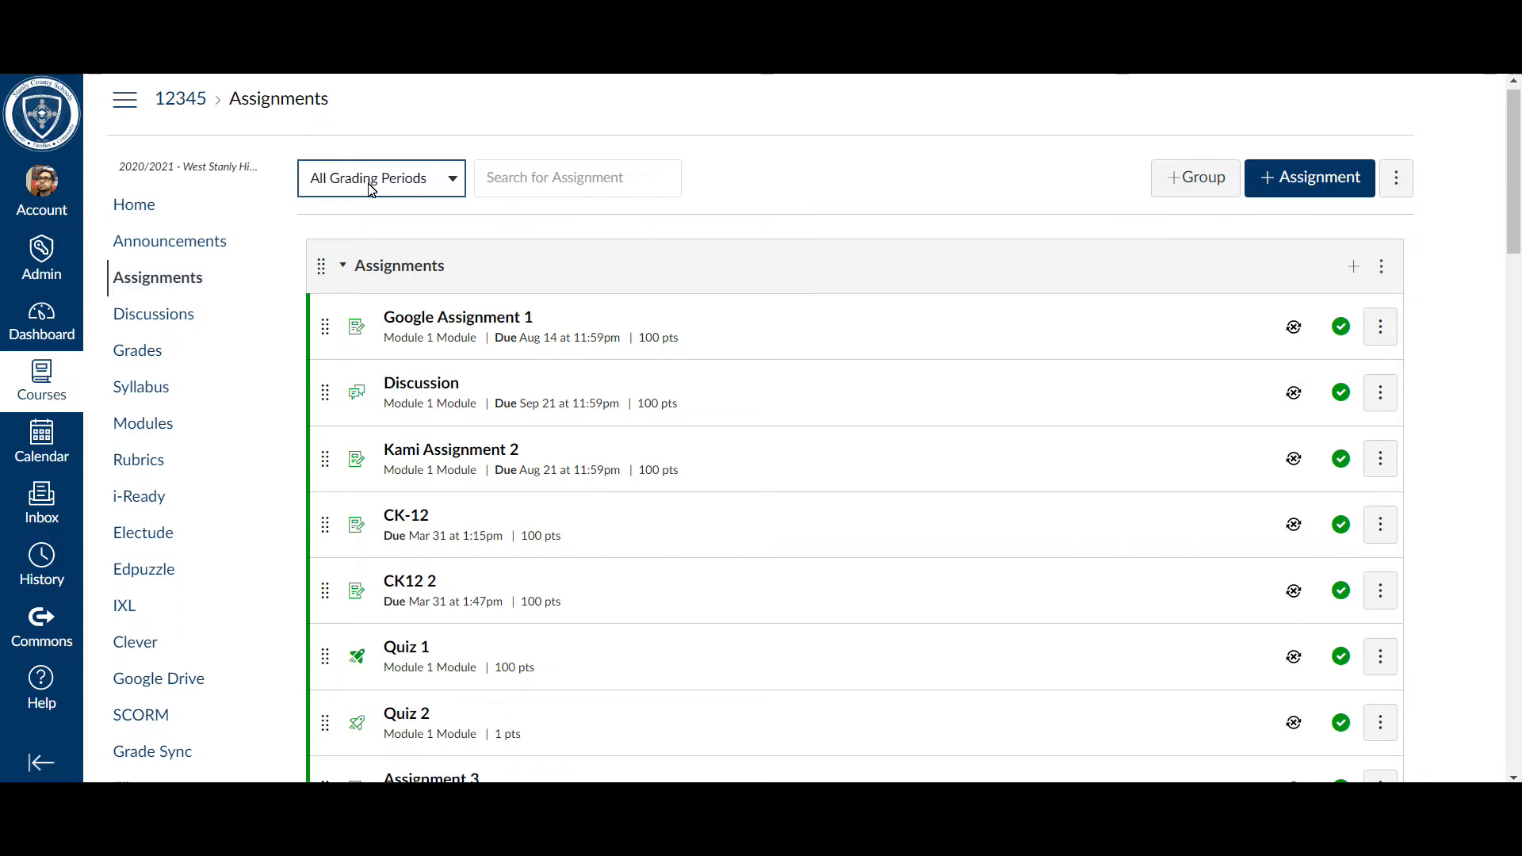
# Filter the assignment list to the Q1 grading period and review the imported assignments' sync icons.
pyautogui.click(380, 177)
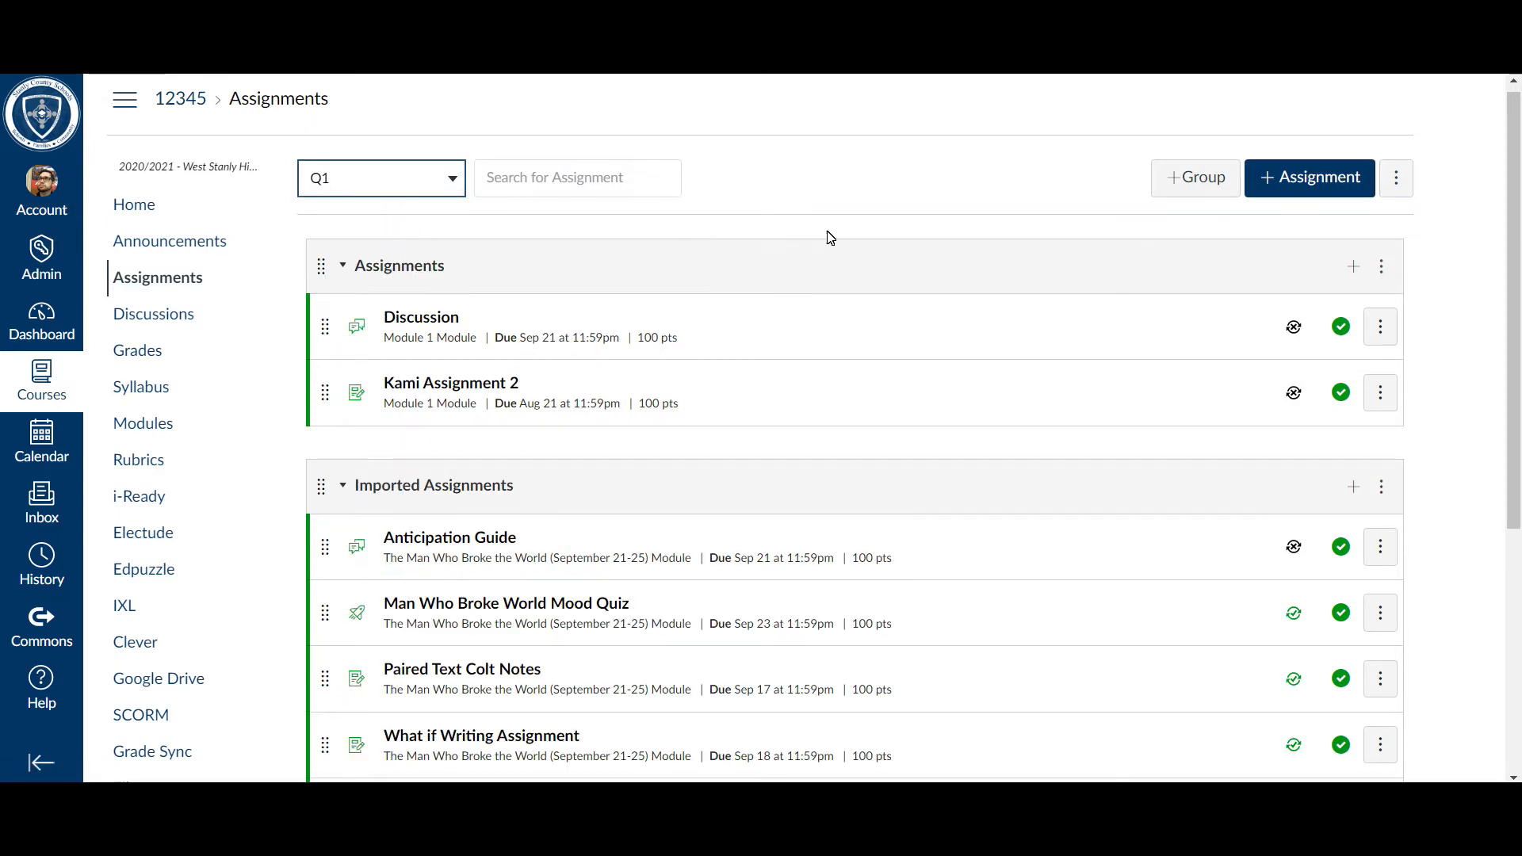
pyautogui.moveTo(1296, 445)
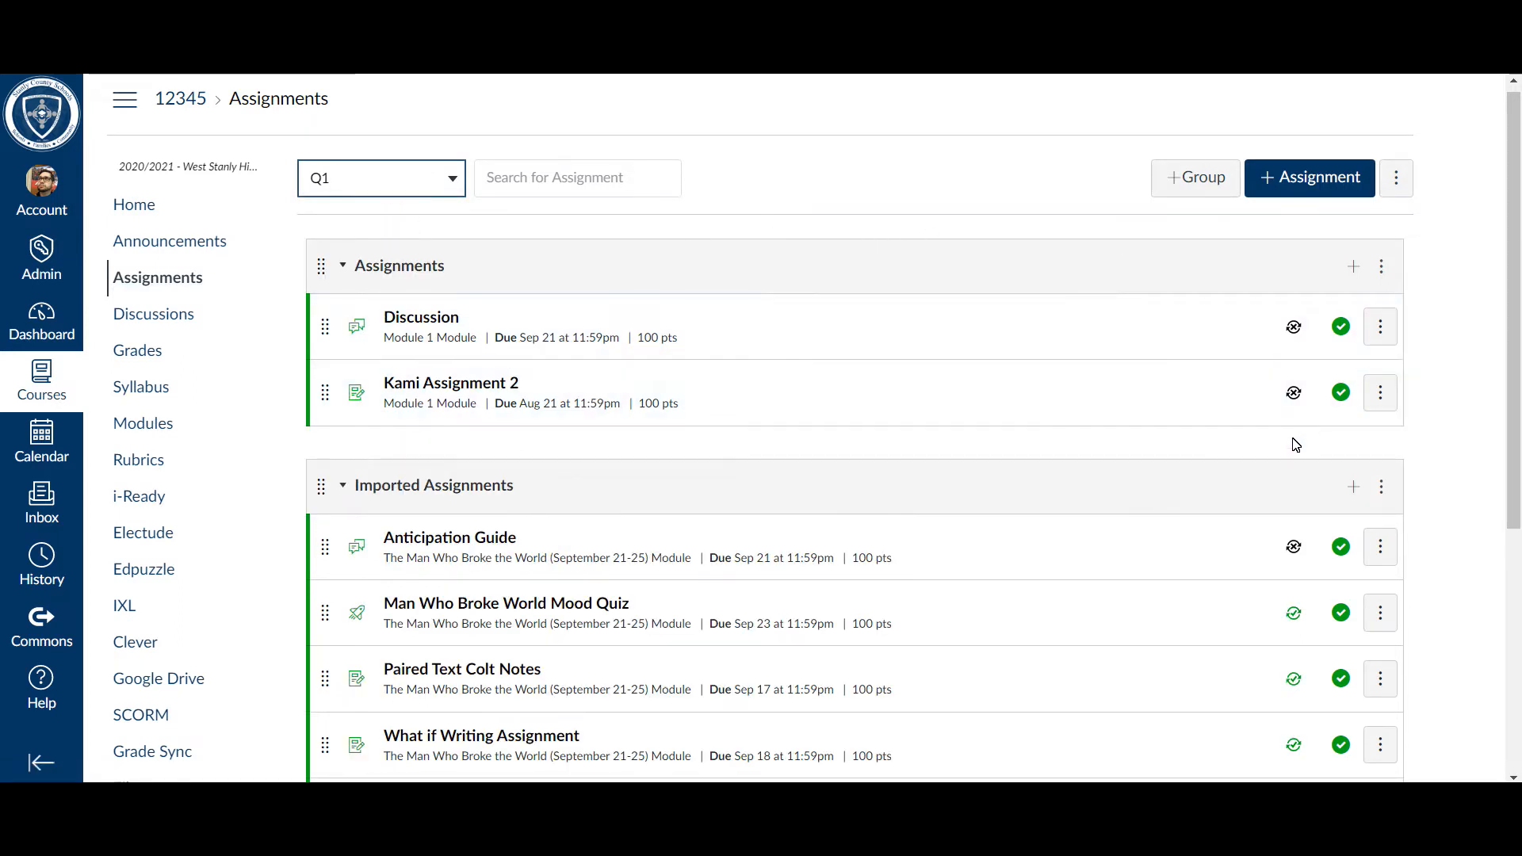
pyautogui.scroll(-3)
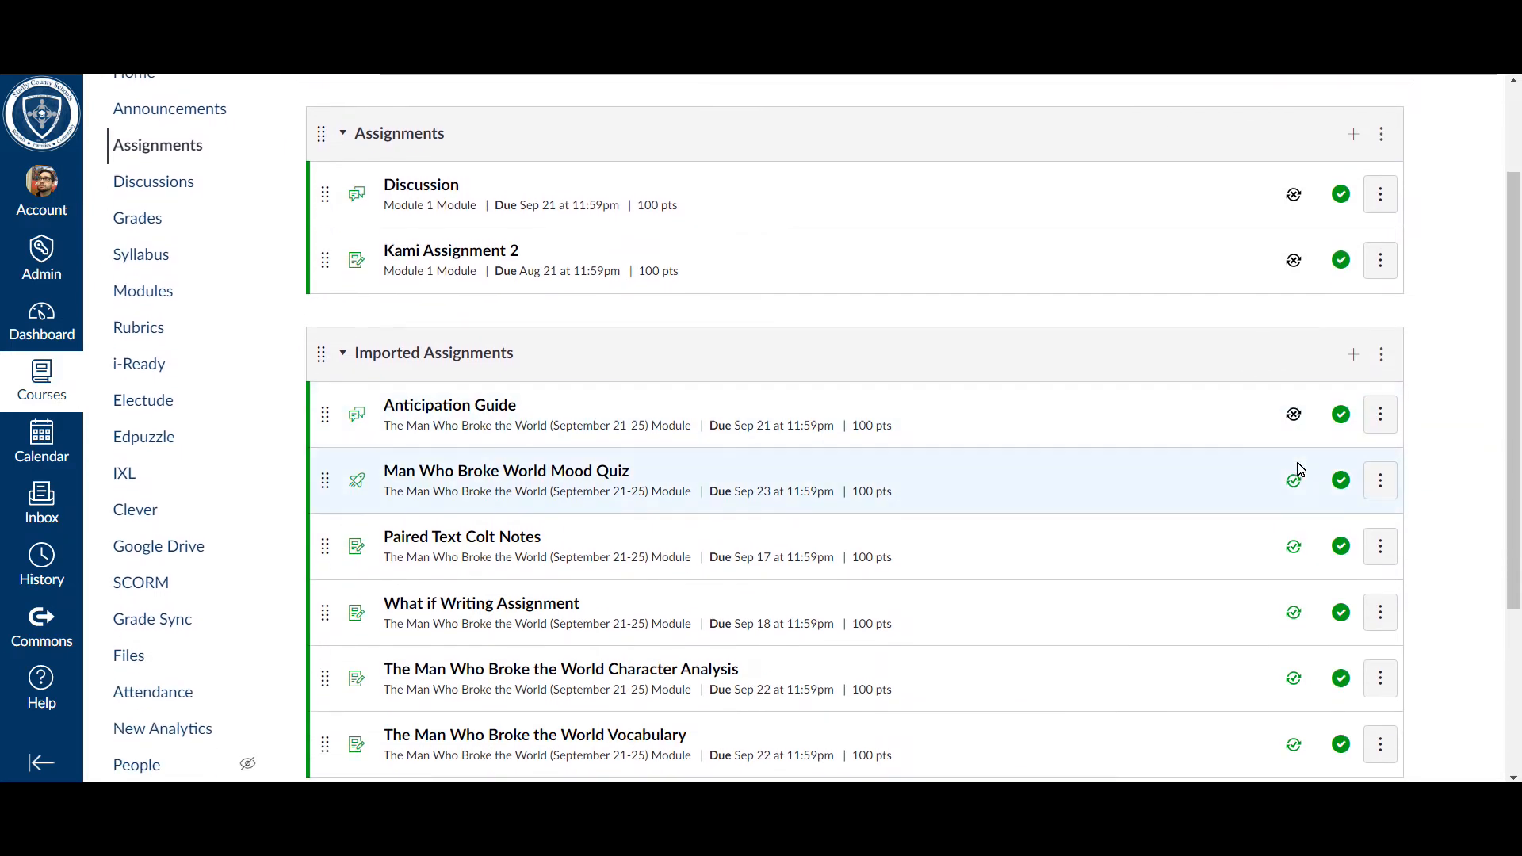
pyautogui.moveTo(1294, 480)
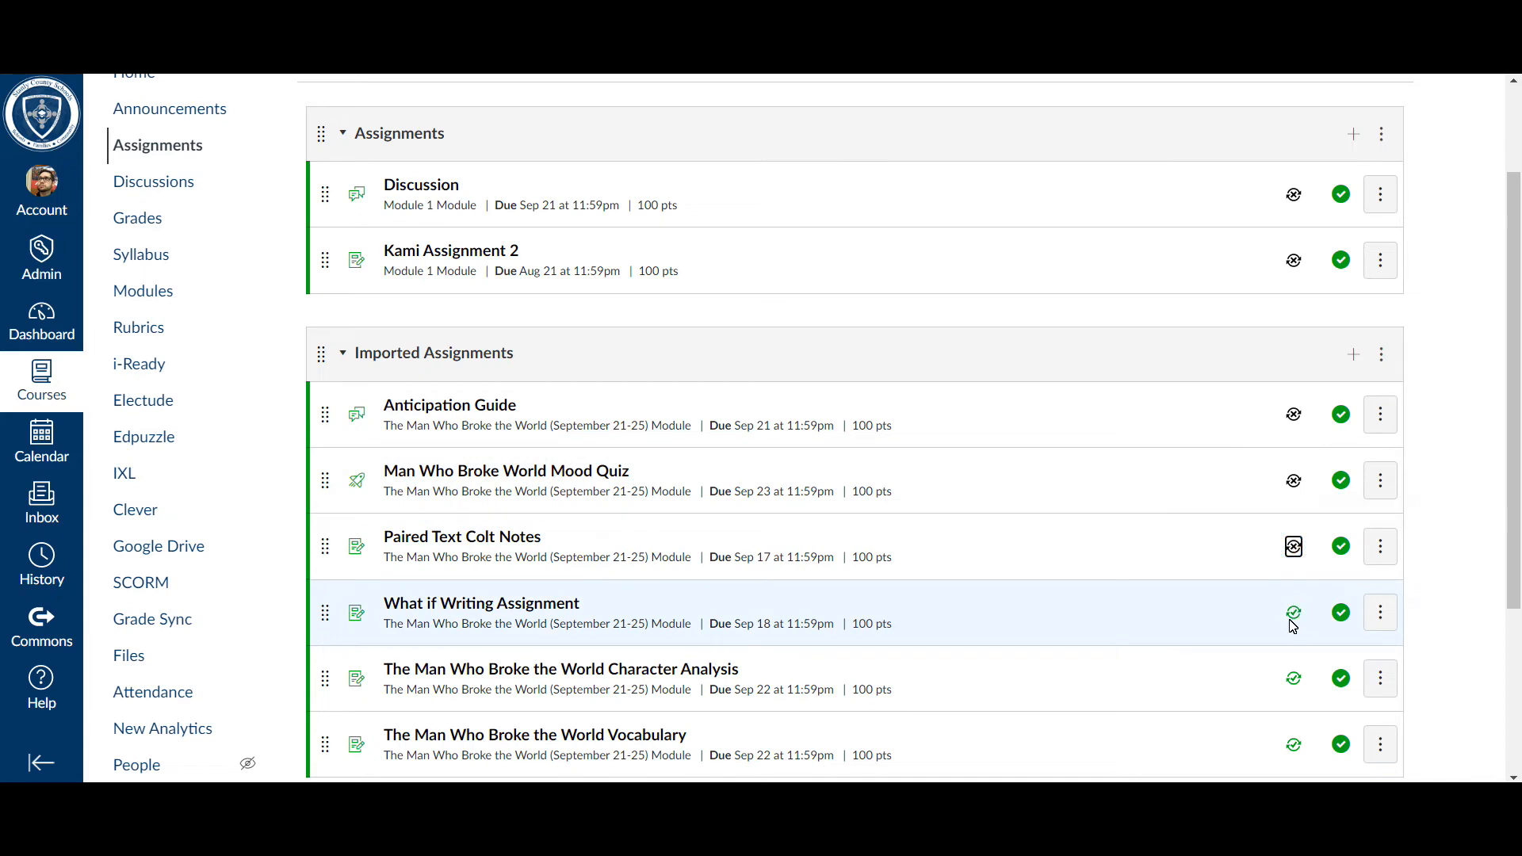
pyautogui.scroll(-3)
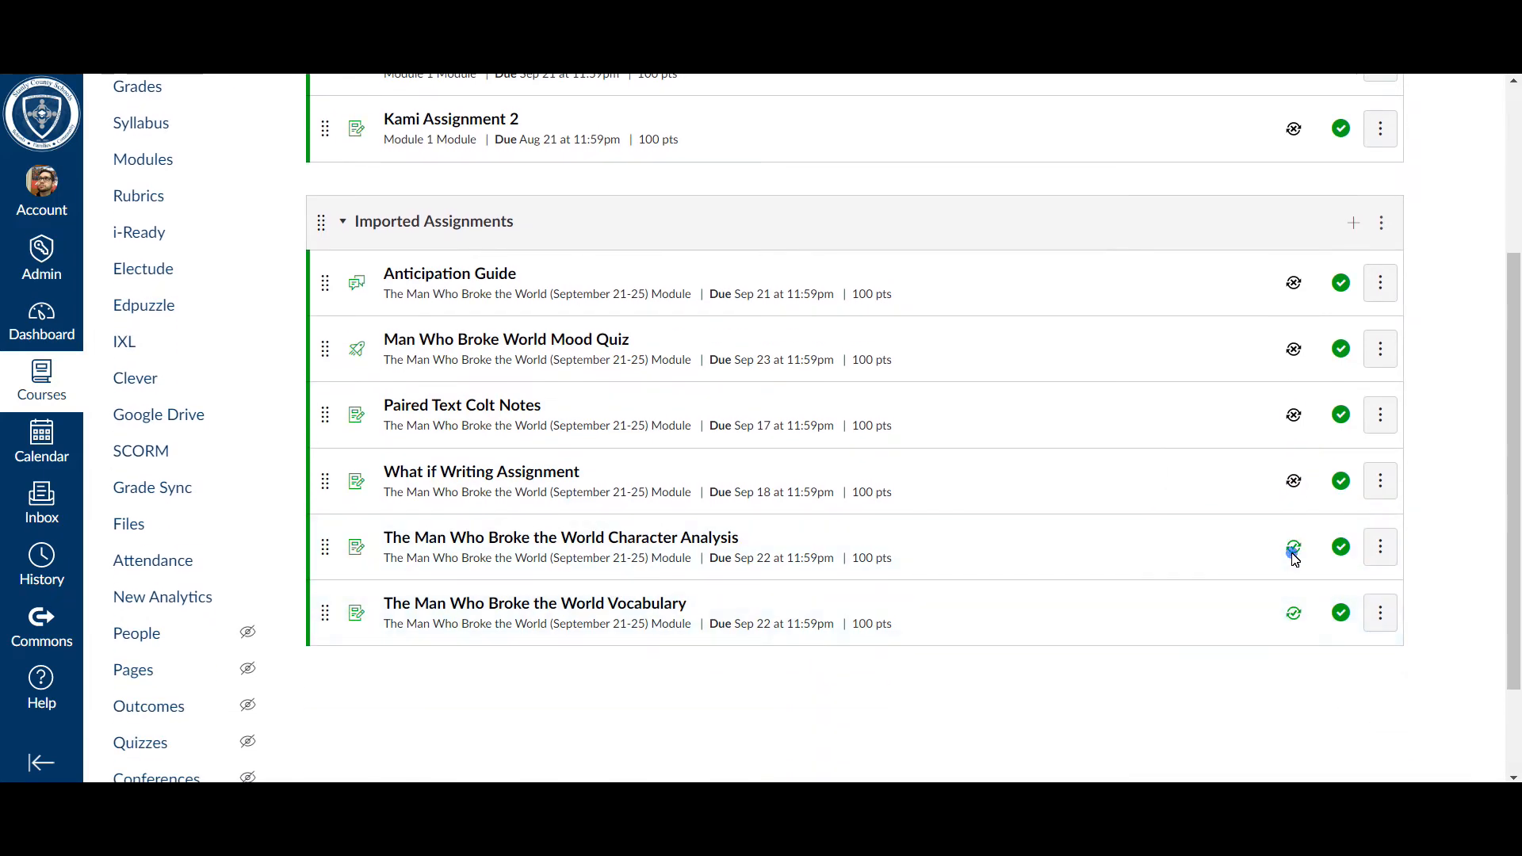
pyautogui.moveTo(1294, 613)
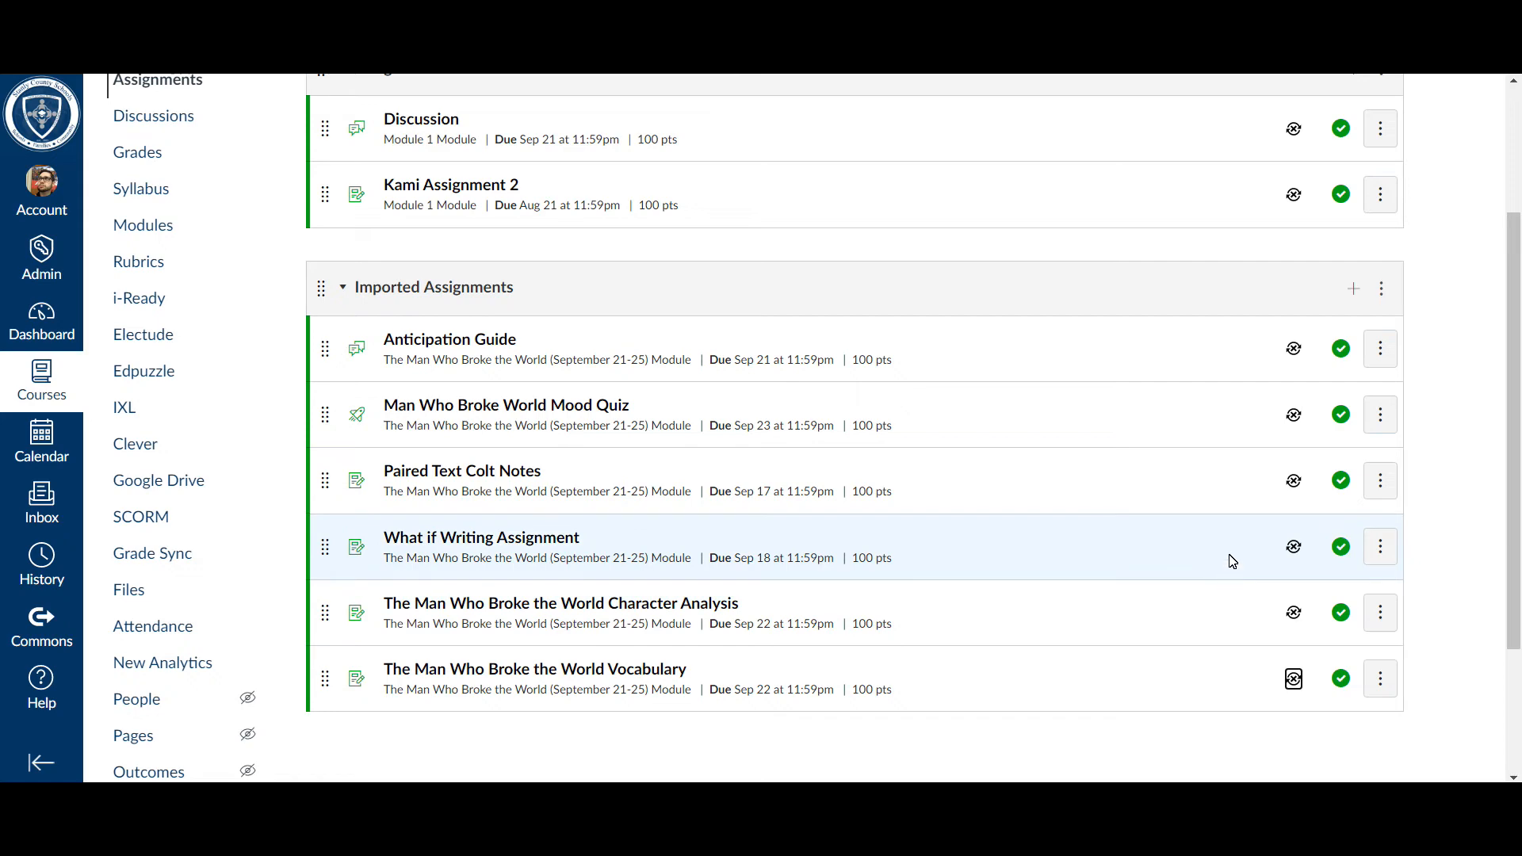
# Choose Edit Assignment Dates from the options menu beside + Assignment.
pyautogui.scroll(3)
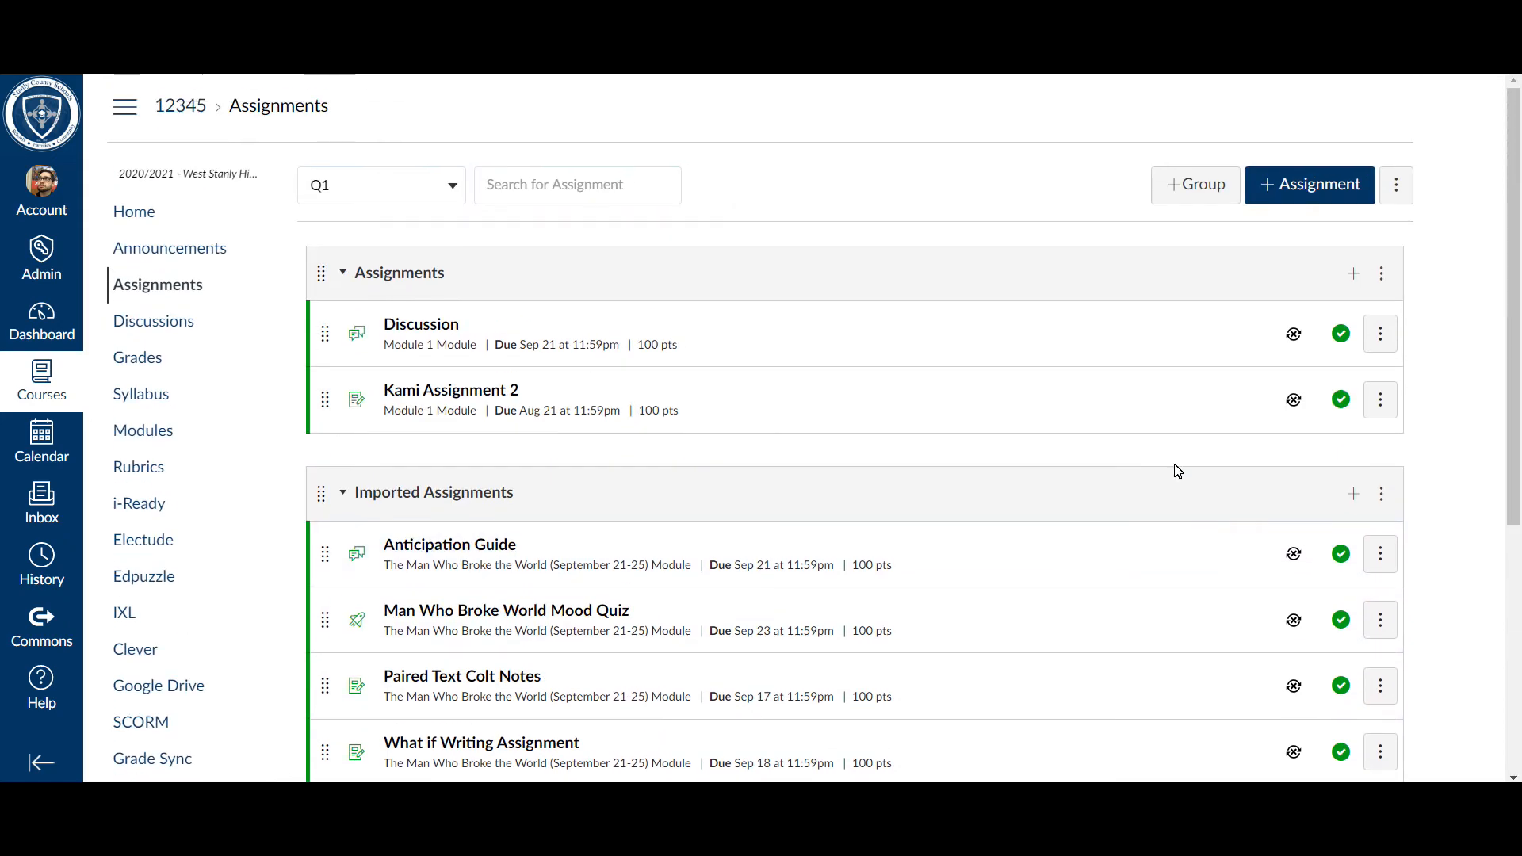
pyautogui.moveTo(1294, 255)
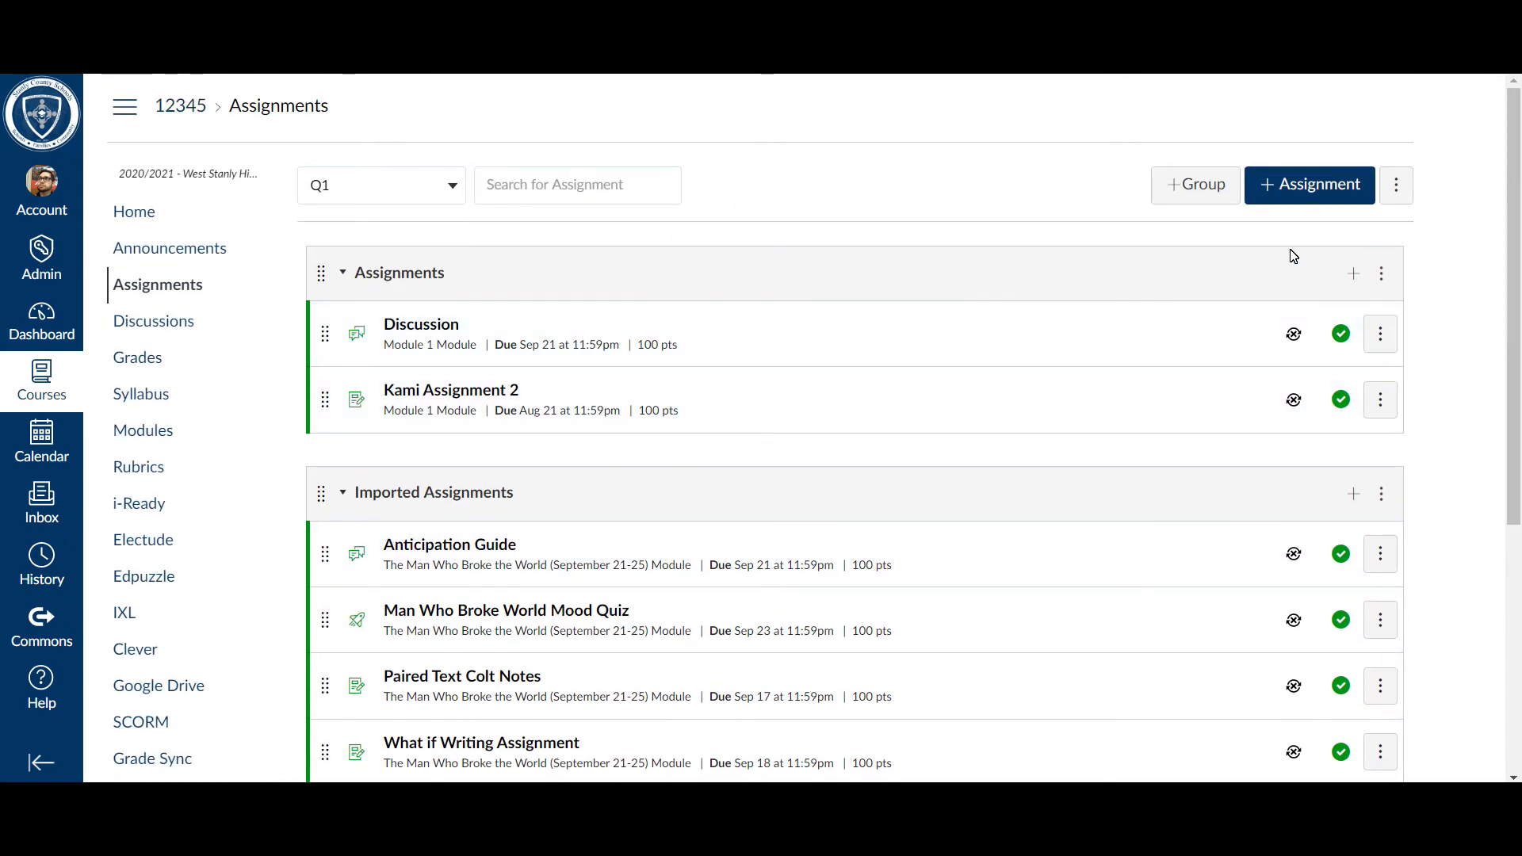
pyautogui.click(1397, 184)
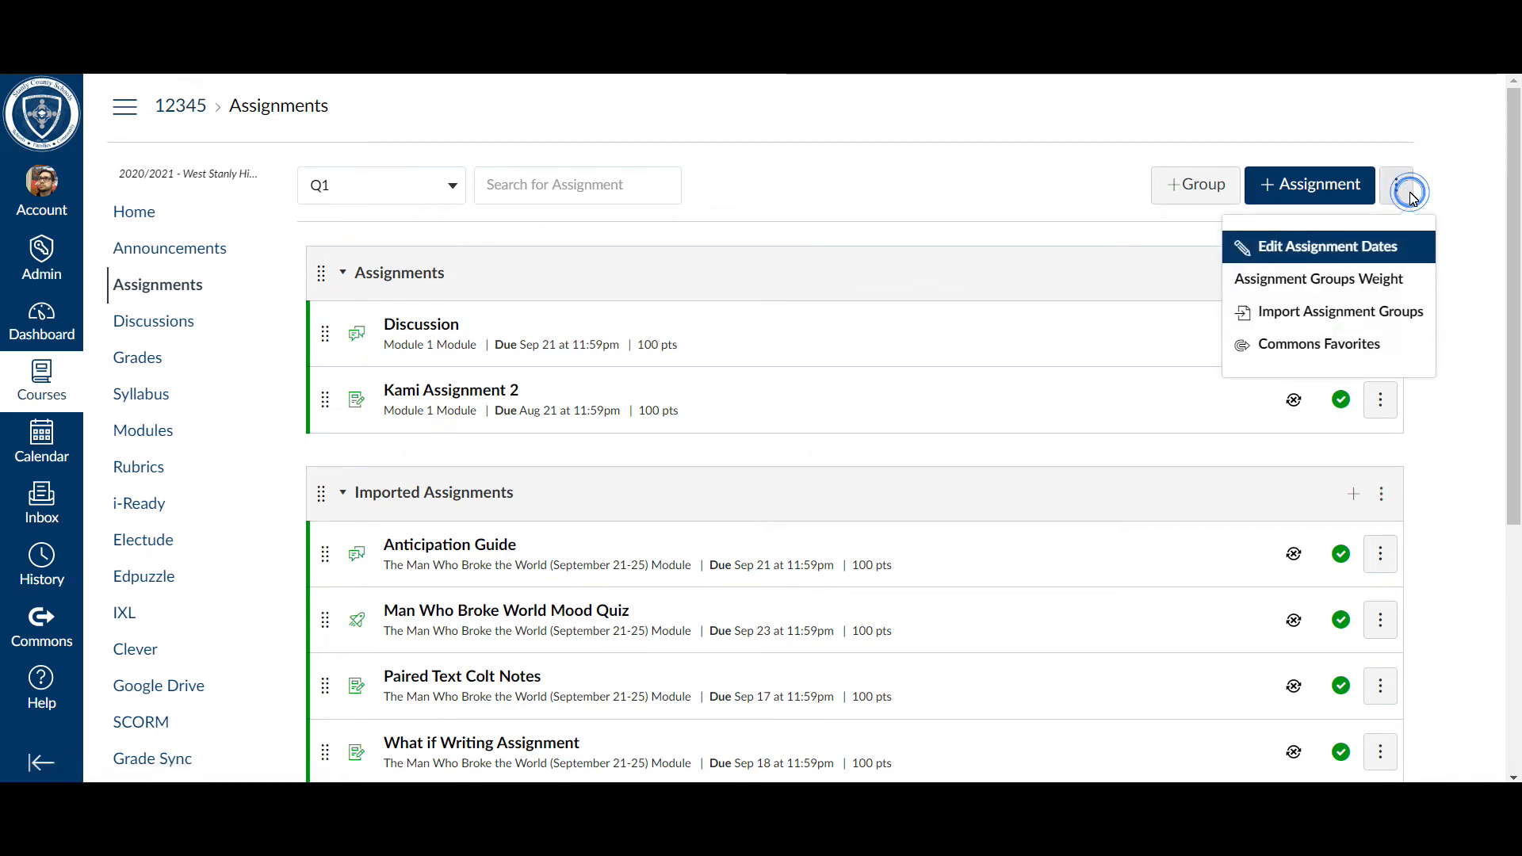
pyautogui.moveTo(1319, 278)
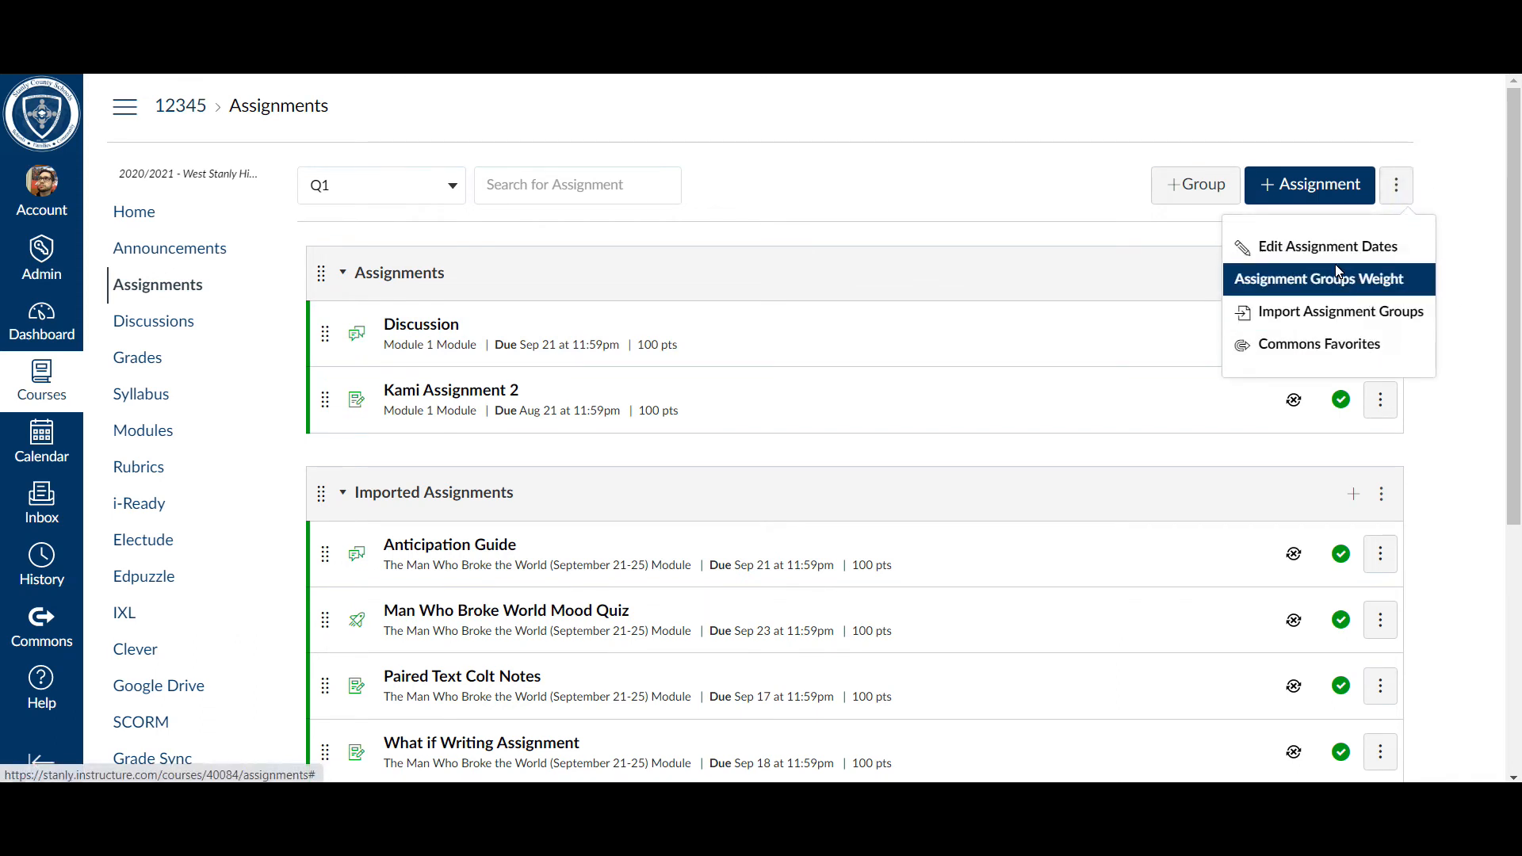
pyautogui.click(1316, 278)
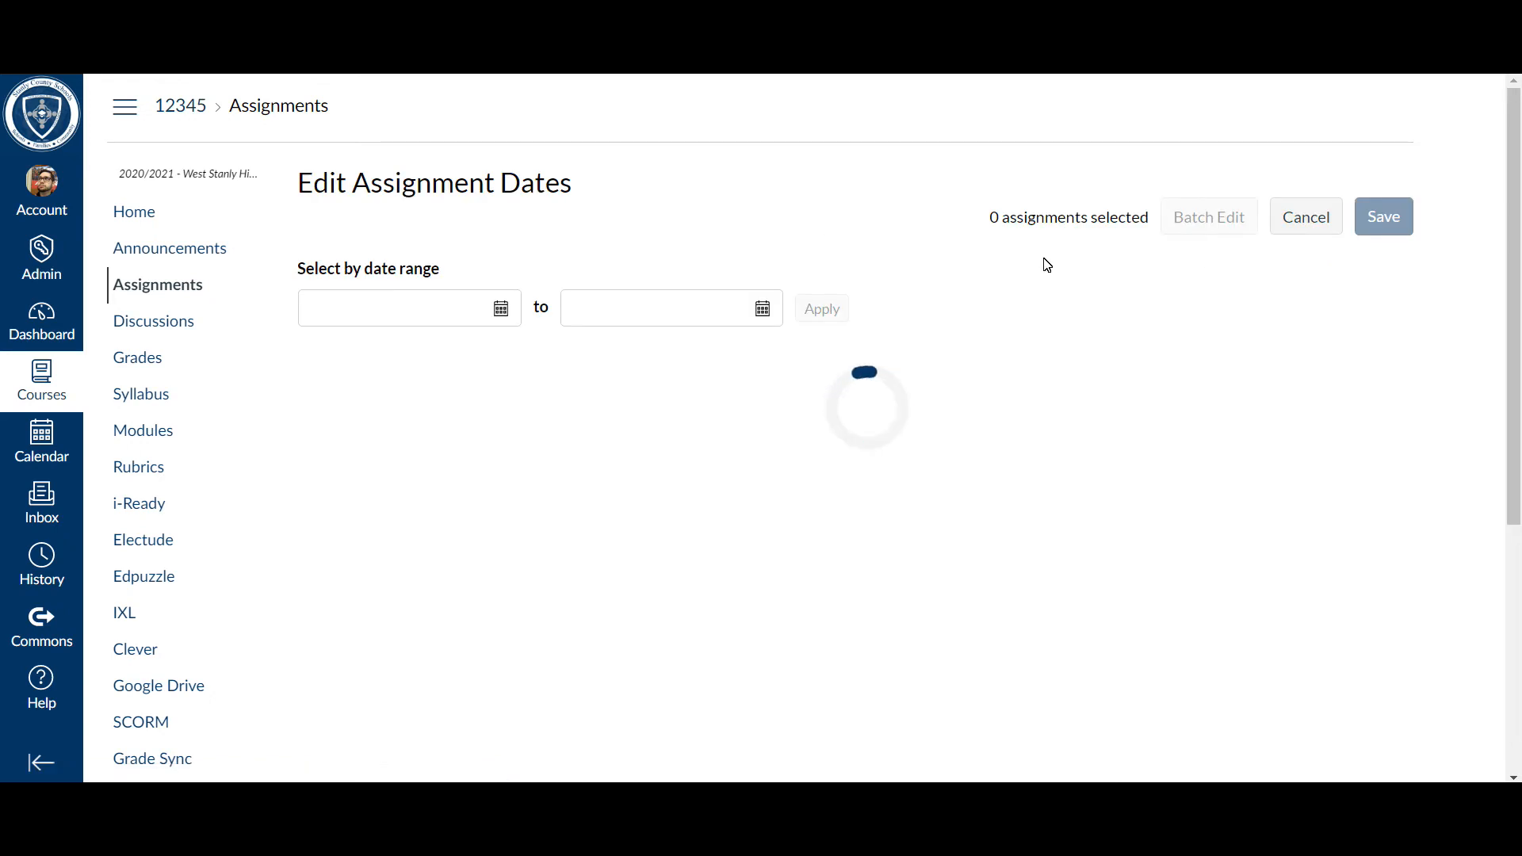
pyautogui.moveTo(948, 349)
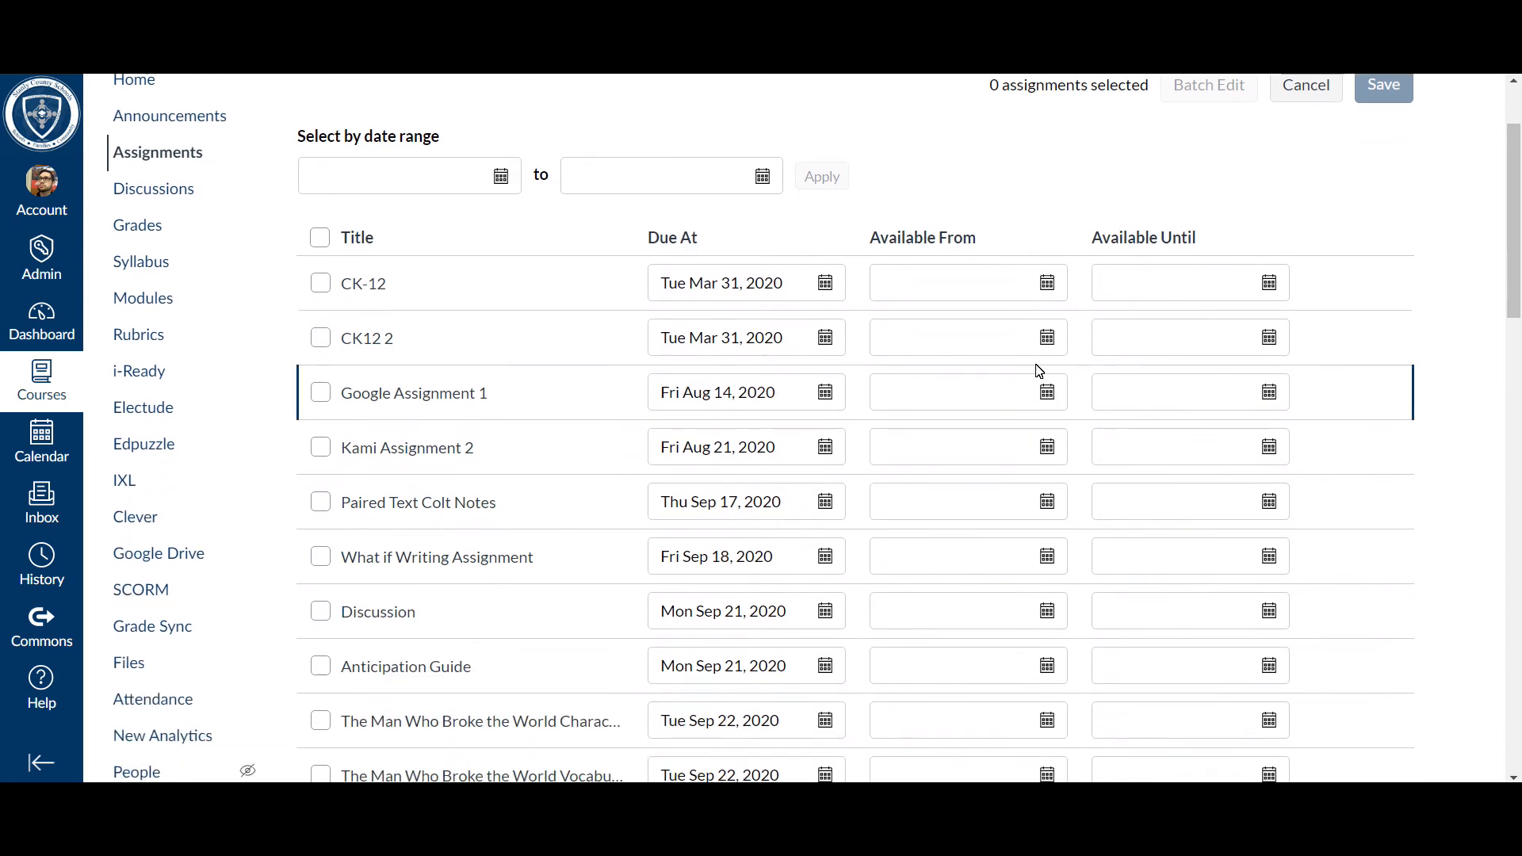
pyautogui.moveTo(1195, 575)
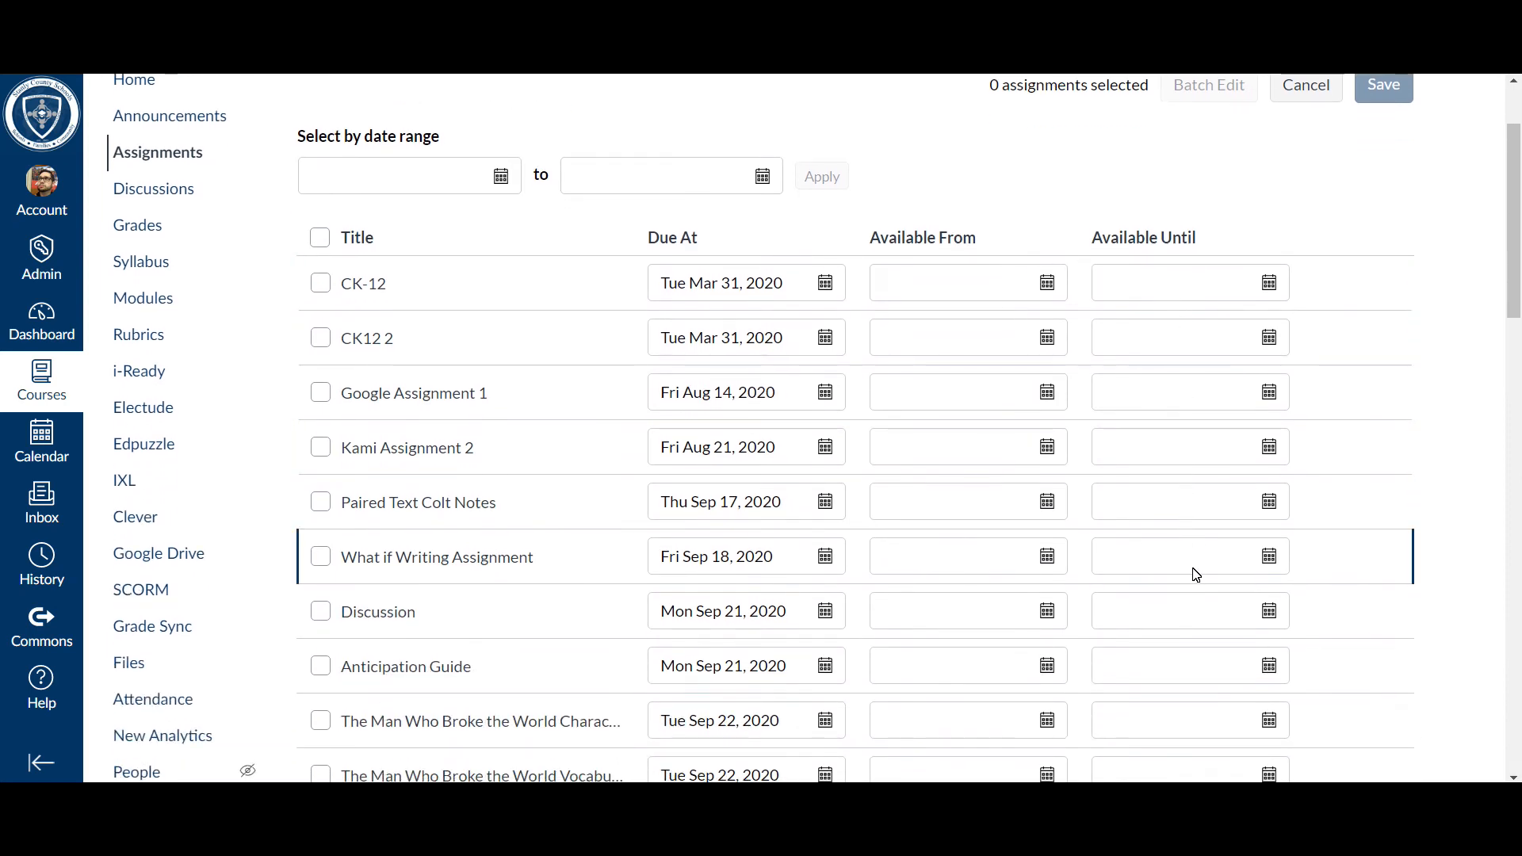
# Scroll through the loaded assignment date list and return to the top.
pyautogui.scroll(-3)
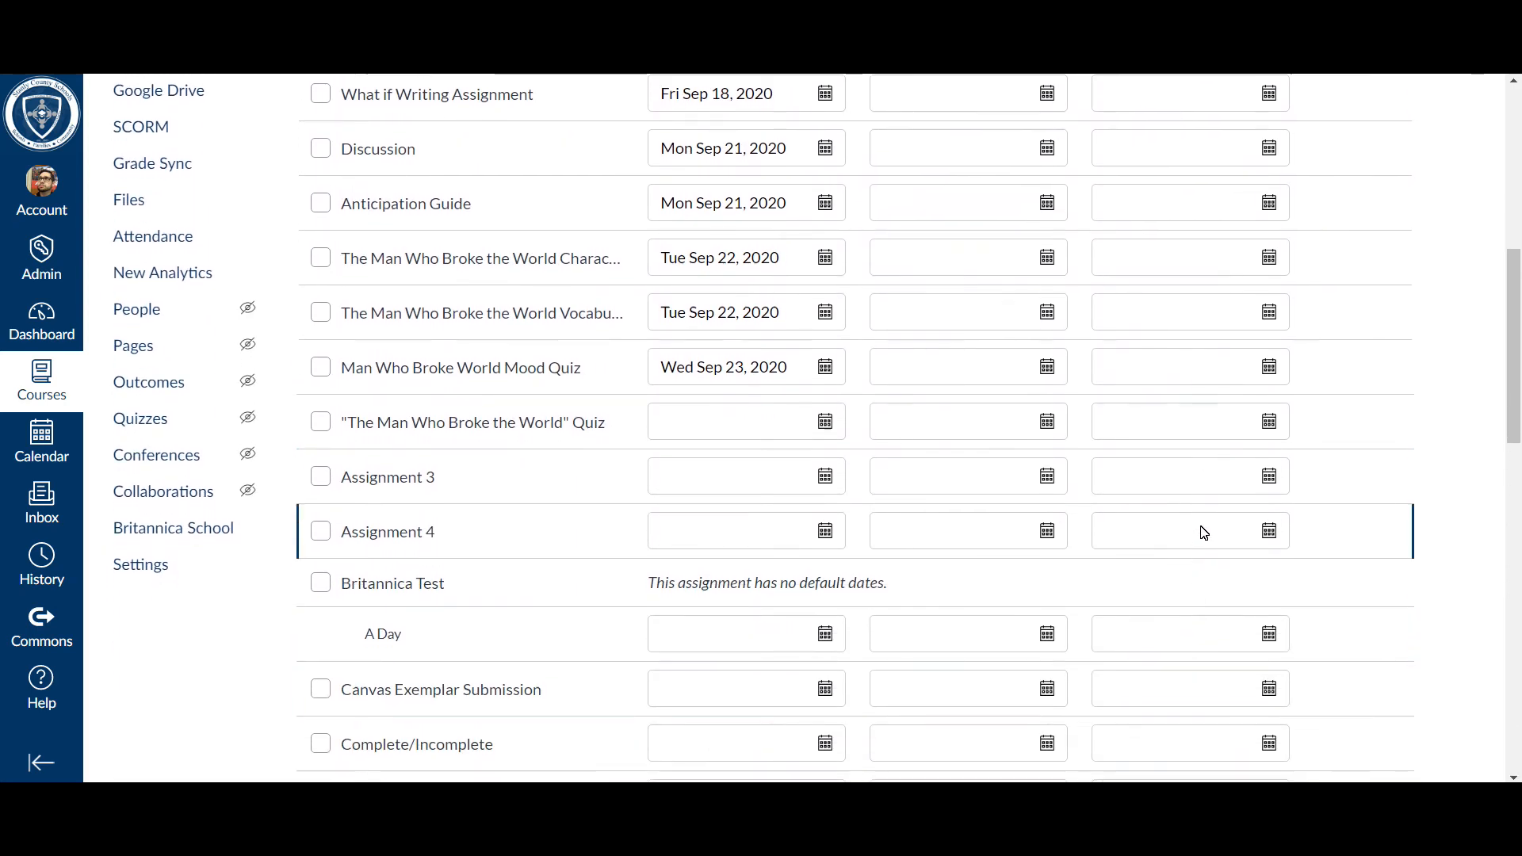
pyautogui.scroll(3)
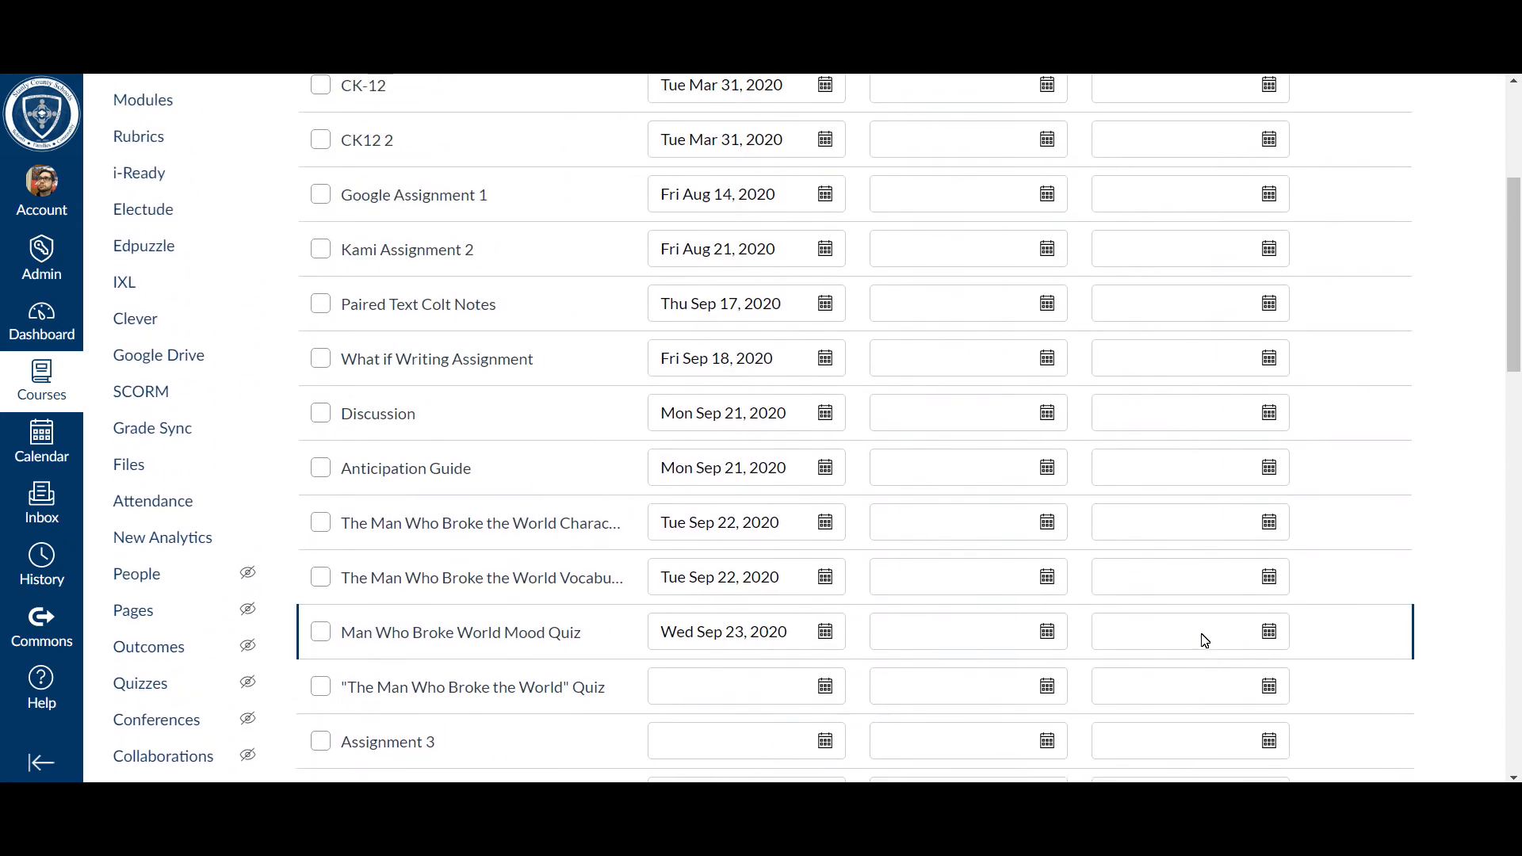
pyautogui.scroll(3)
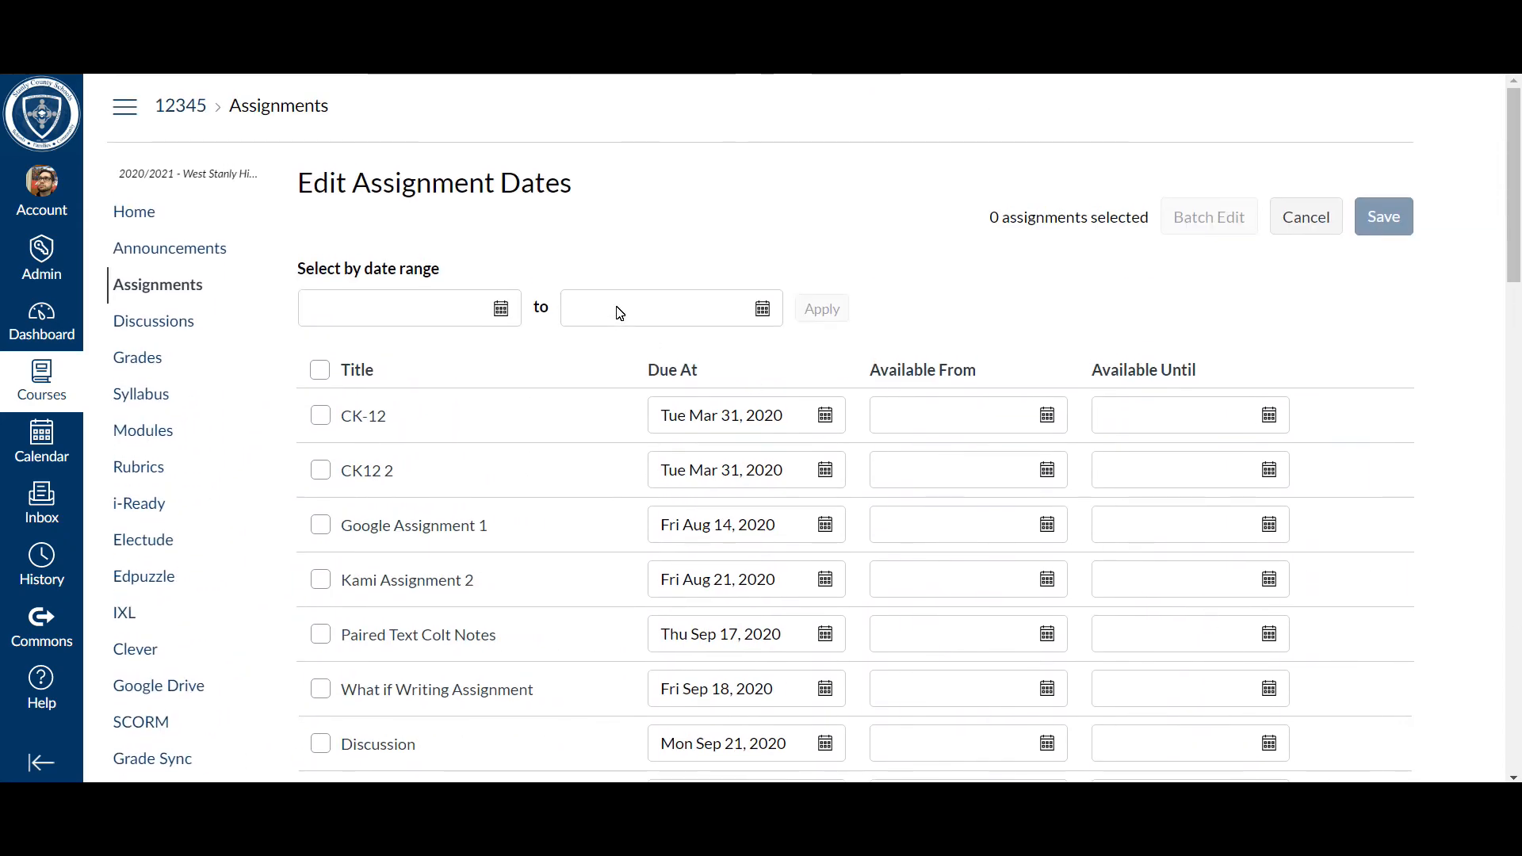
pyautogui.moveTo(763, 308)
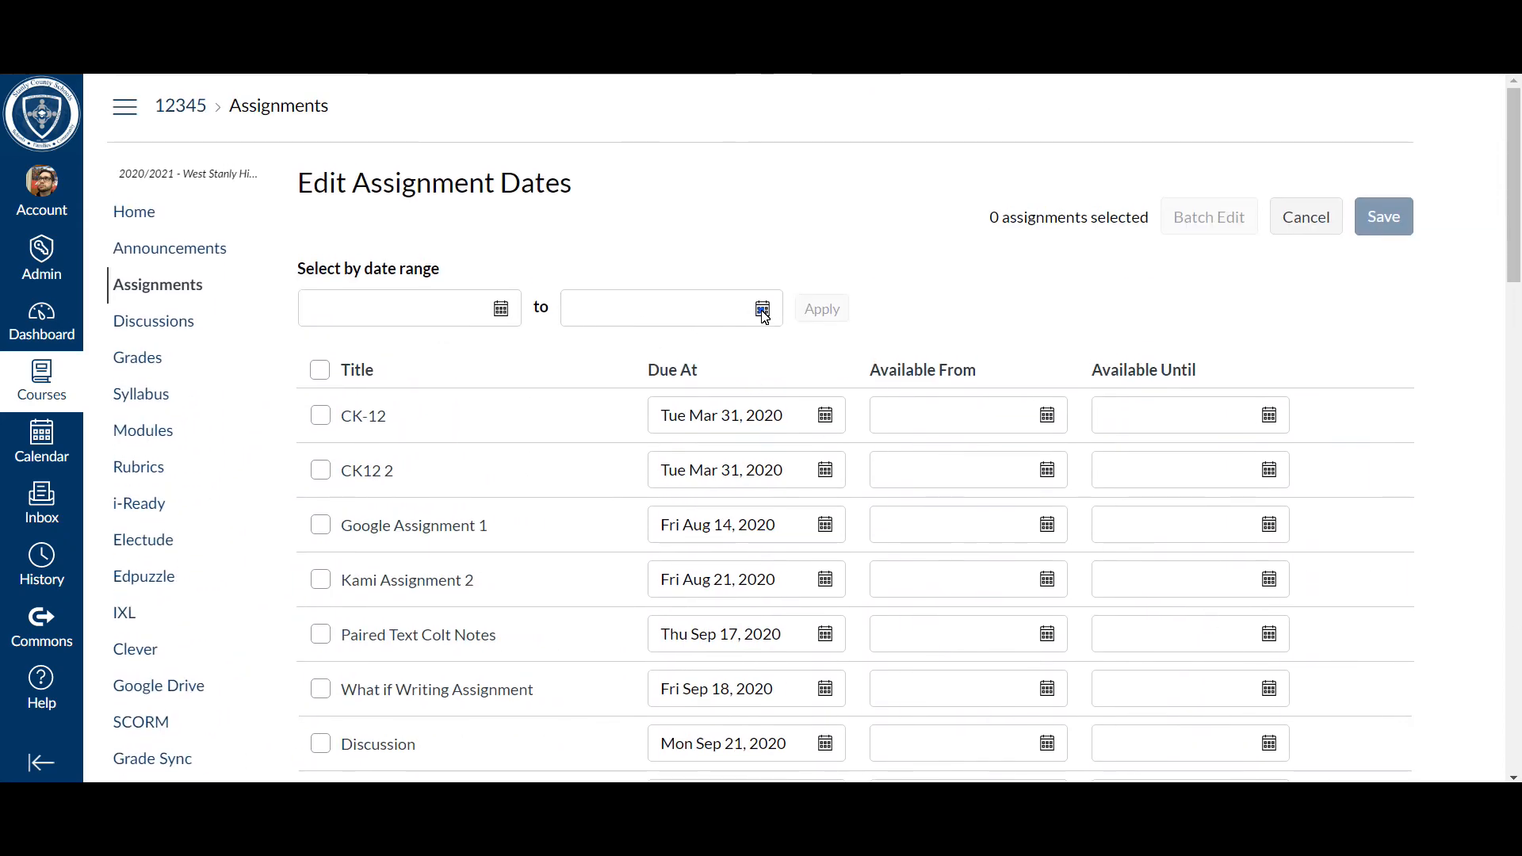
# Set the date range end to Oct 16, 2020, selecting the eleven assignments due through then.
pyautogui.click(763, 308)
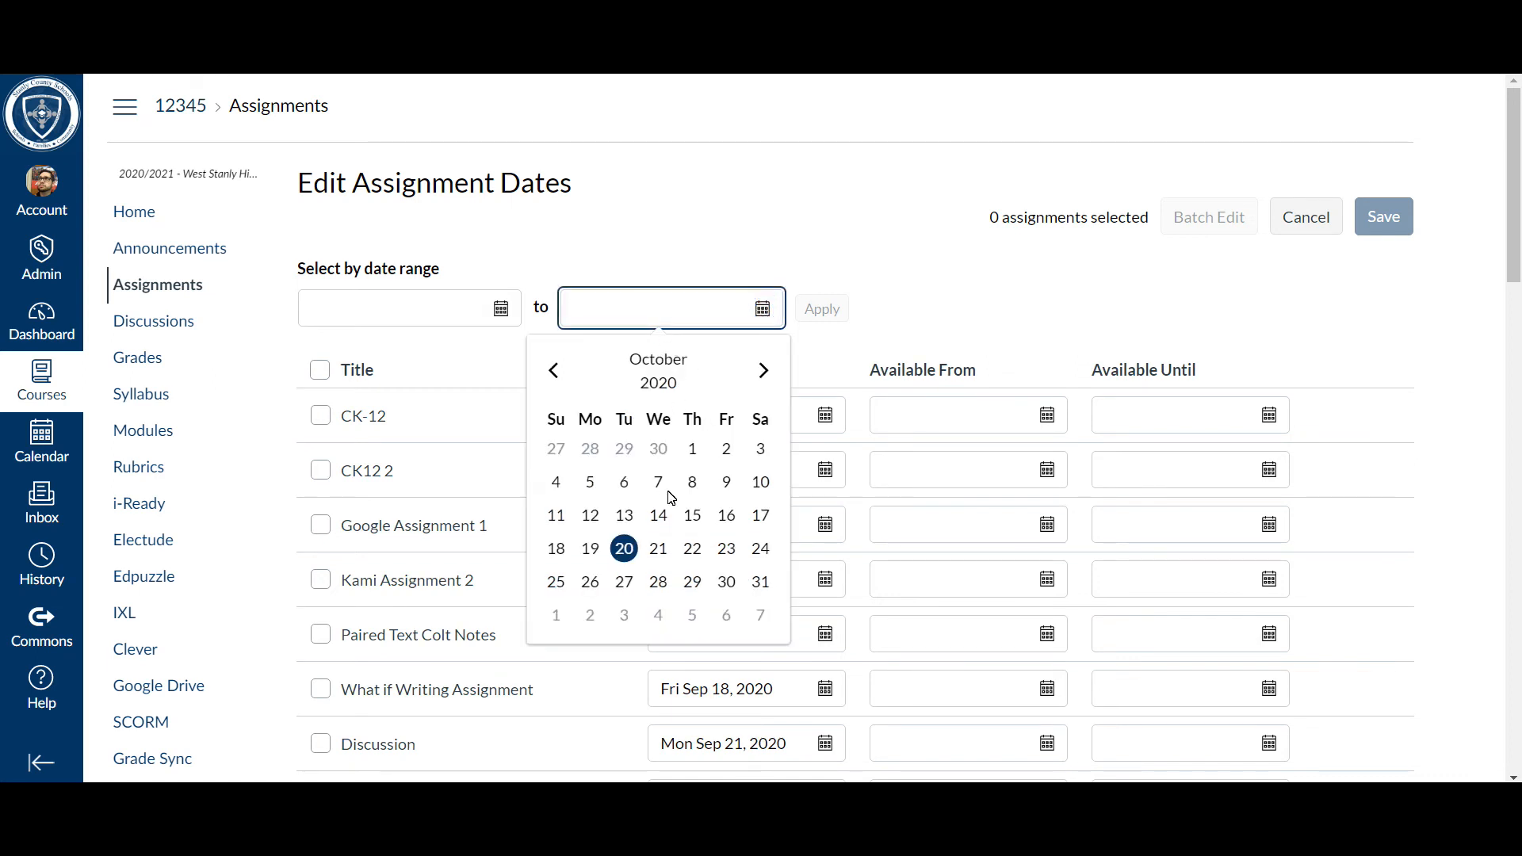
pyautogui.click(725, 515)
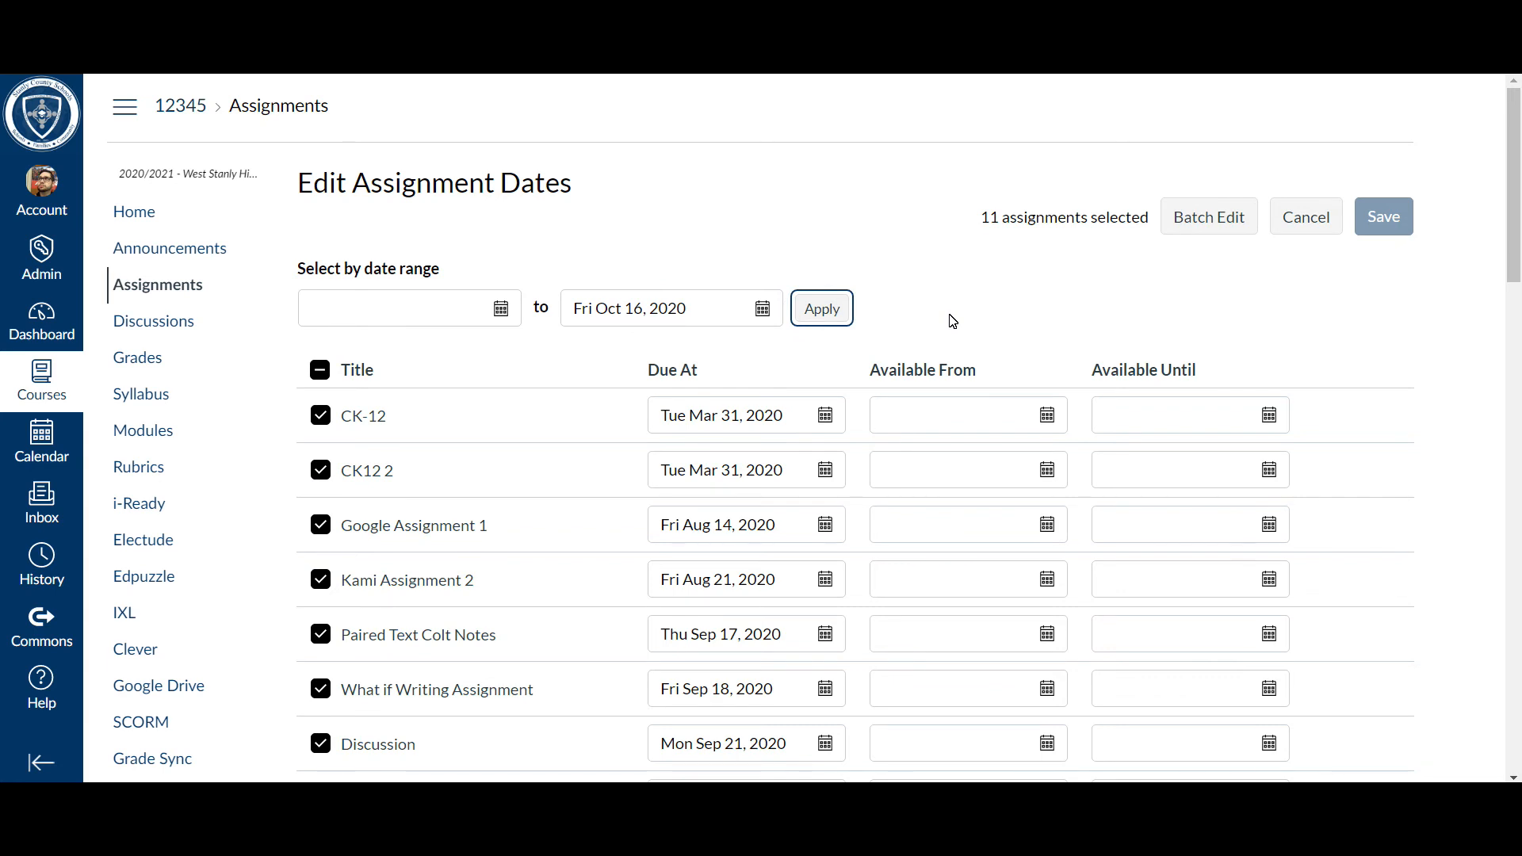
pyautogui.click(1175, 415)
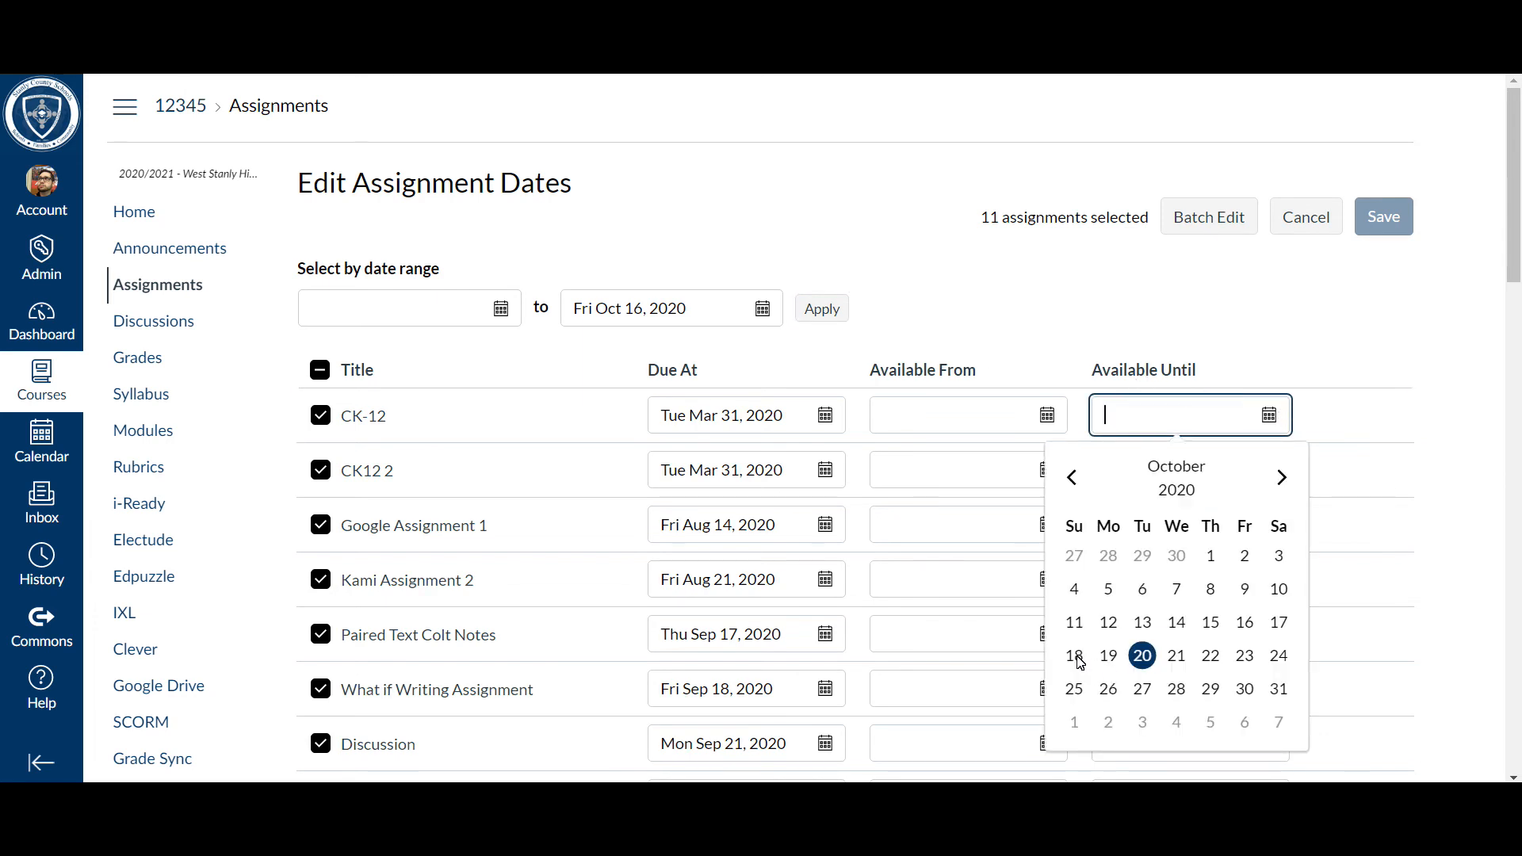
# Make CK-12 available until Sun Oct 18, 2020 and start Batch Edit for the selected assignments.
pyautogui.click(1073, 655)
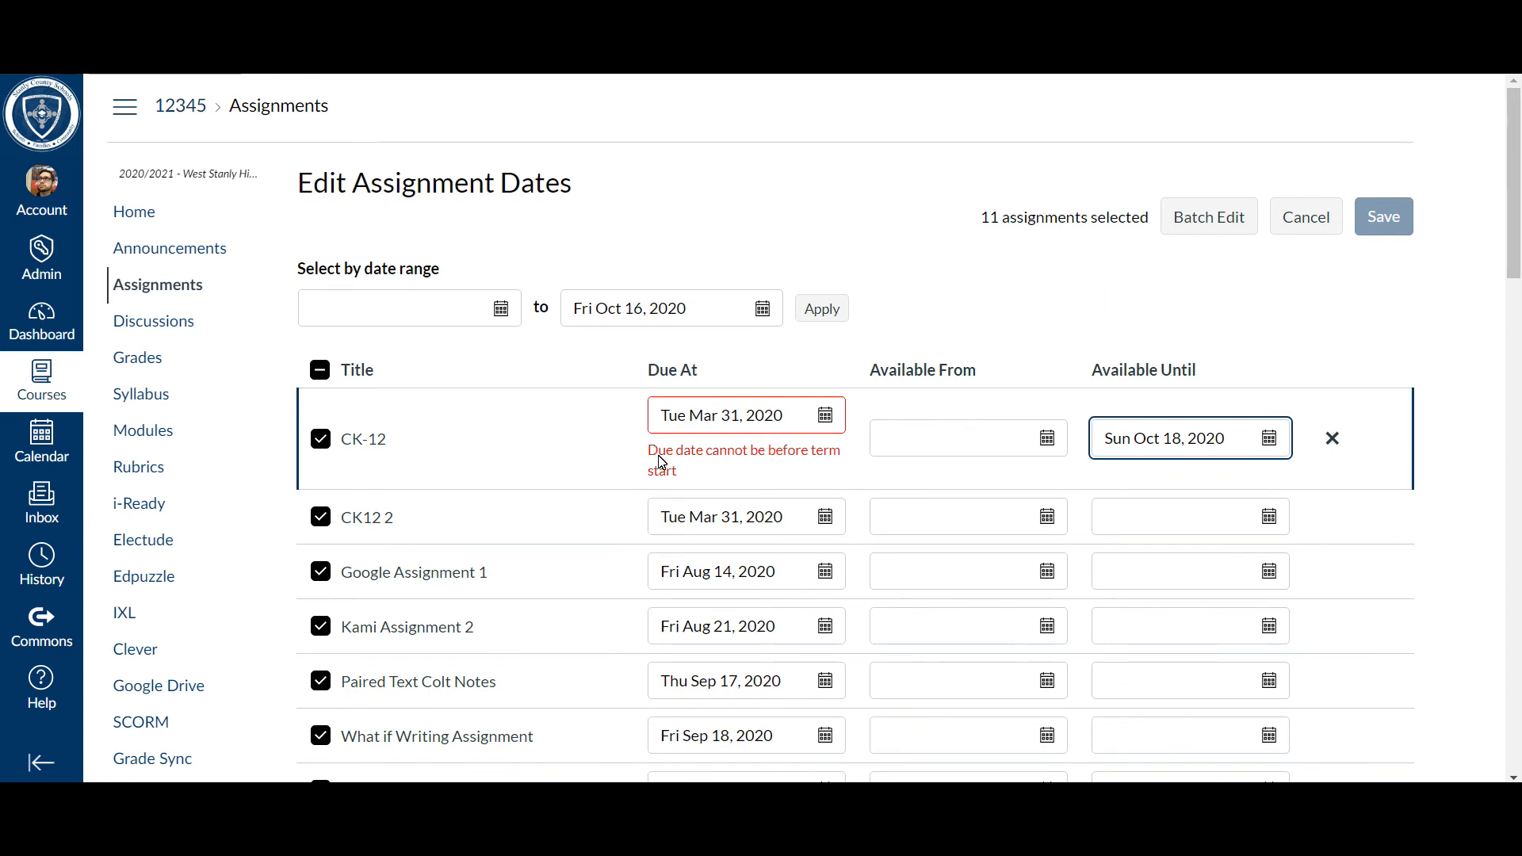
pyautogui.moveTo(831, 445)
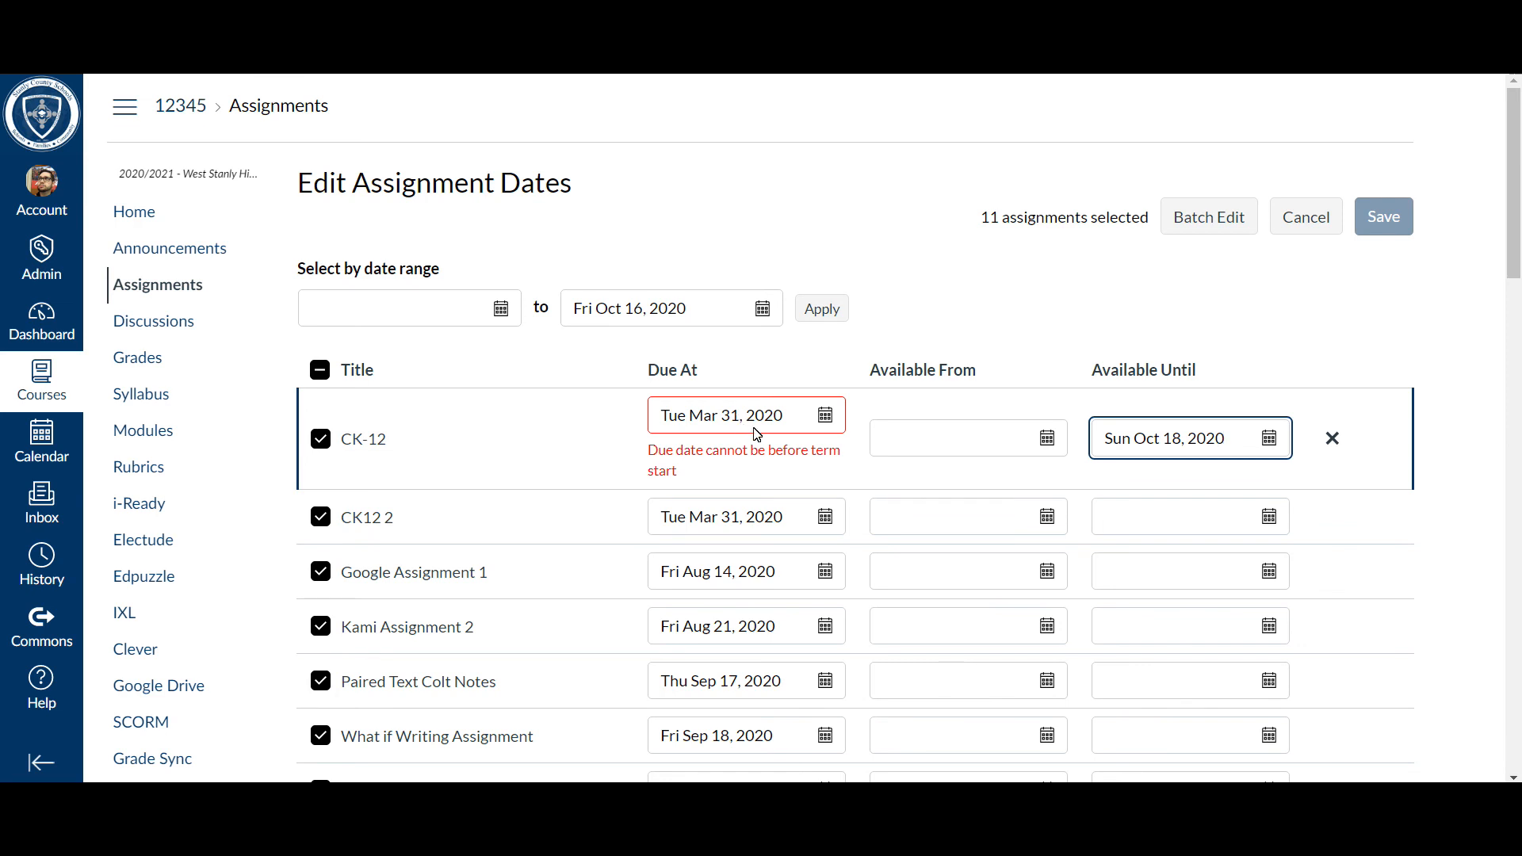
pyautogui.moveTo(803, 434)
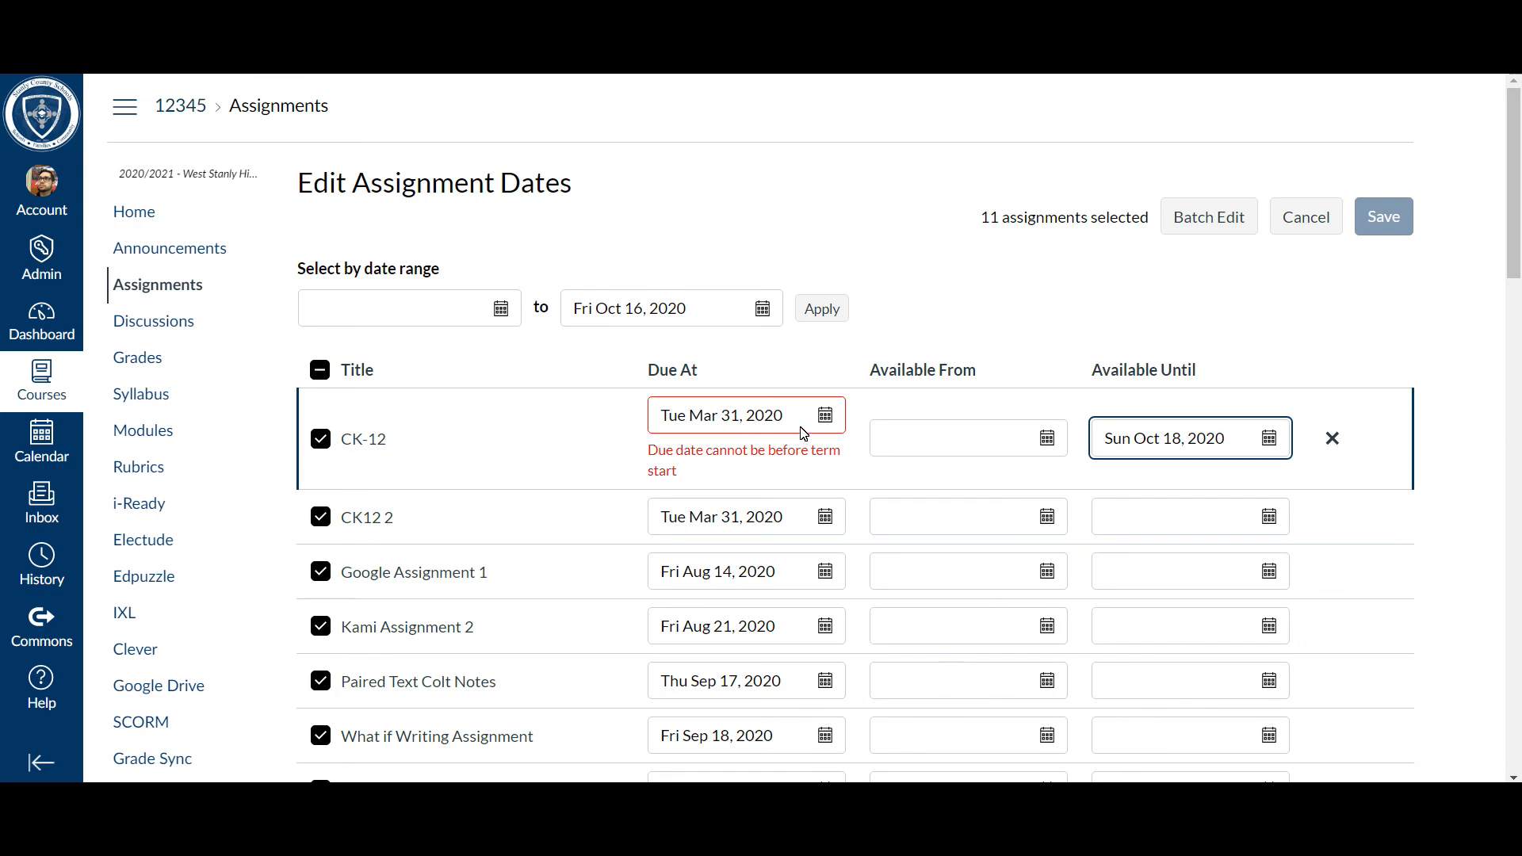
pyautogui.click(1165, 438)
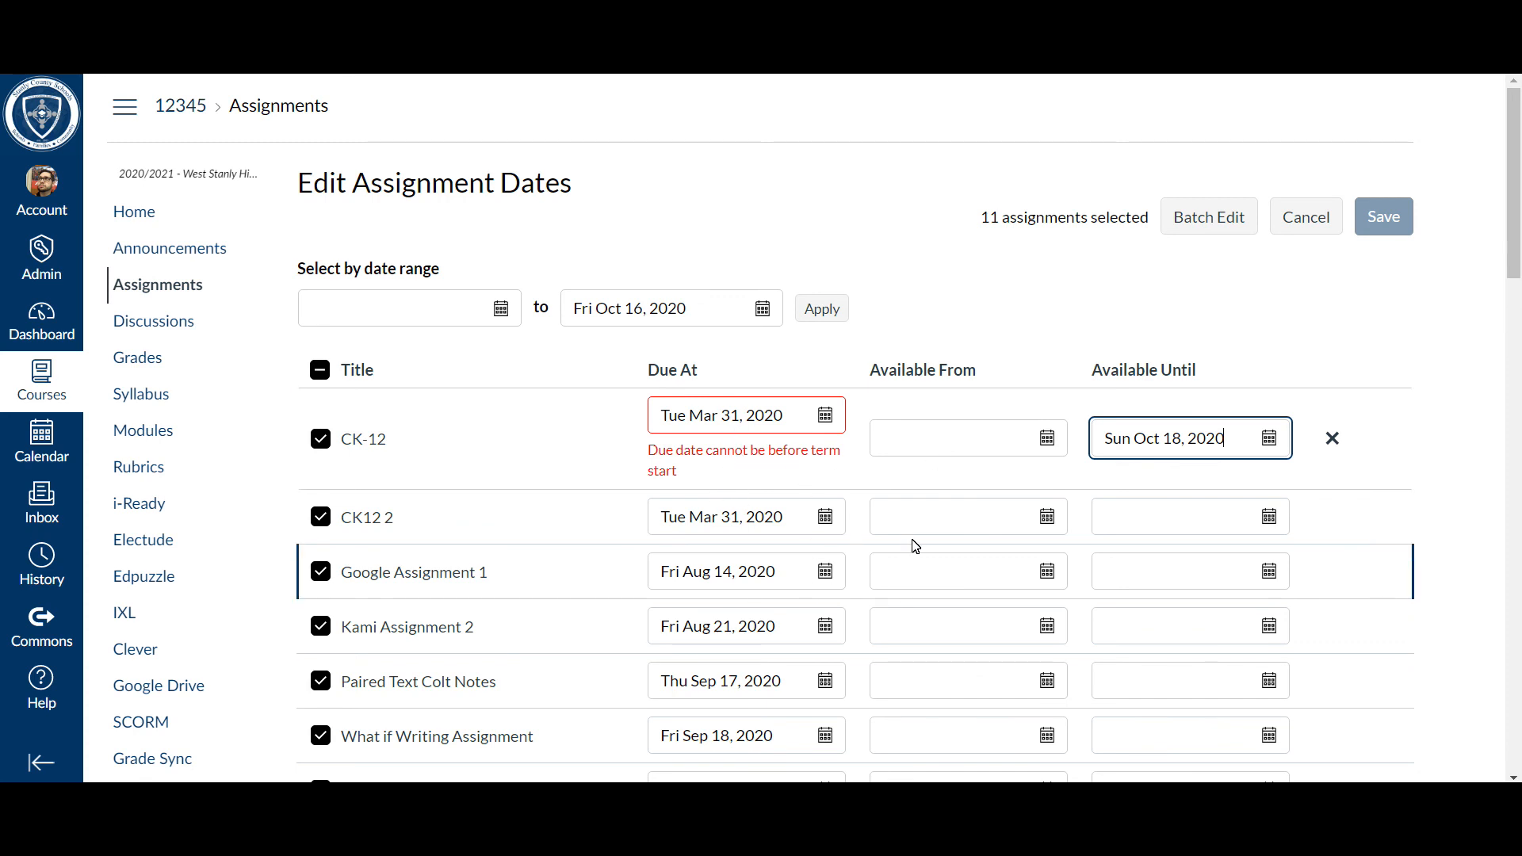
pyautogui.moveTo(1359, 224)
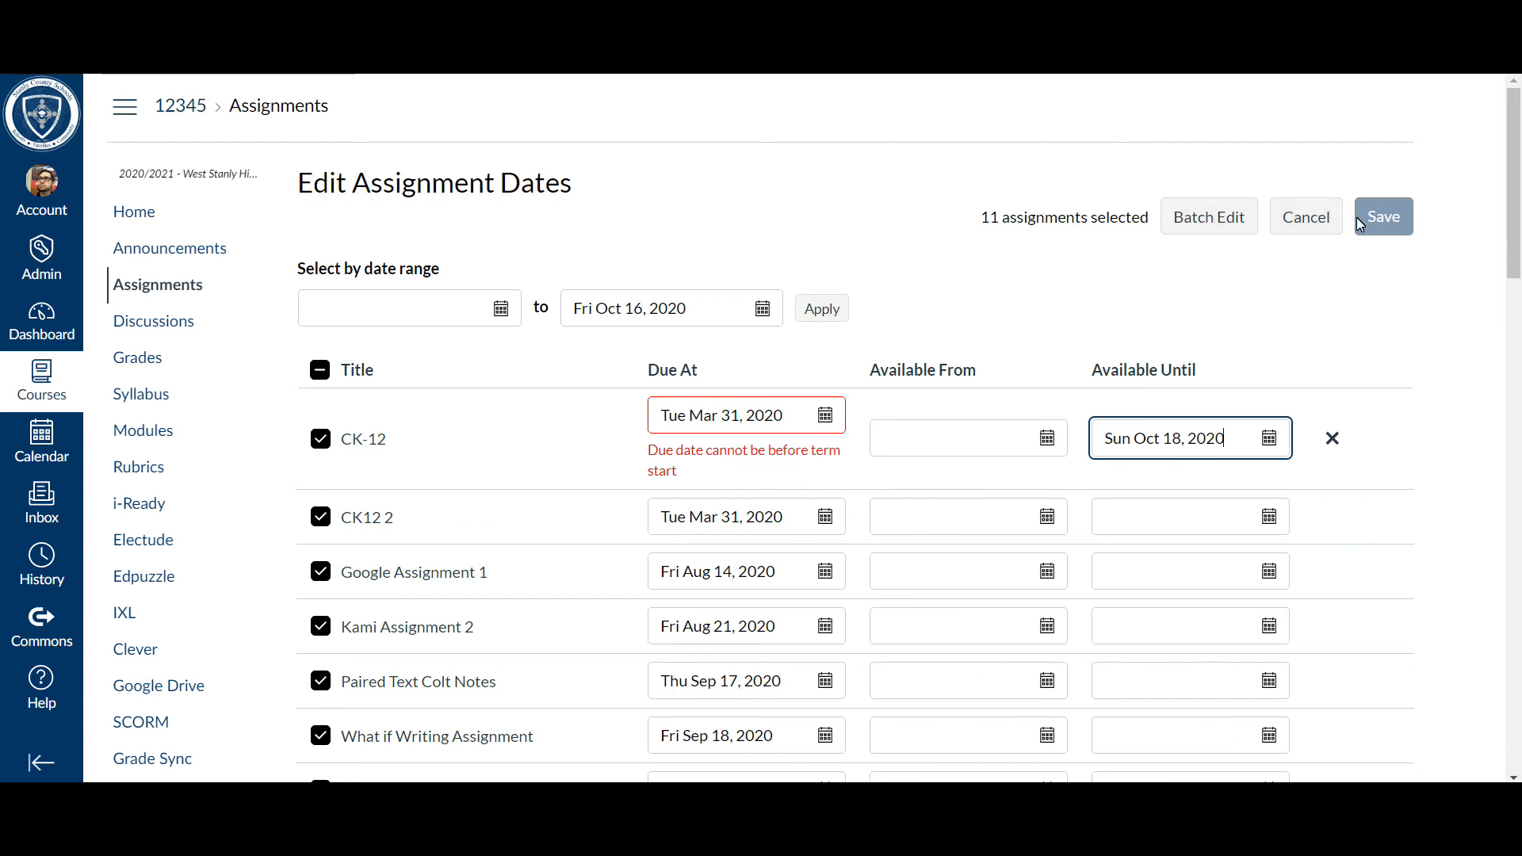
pyautogui.moveTo(1208, 216)
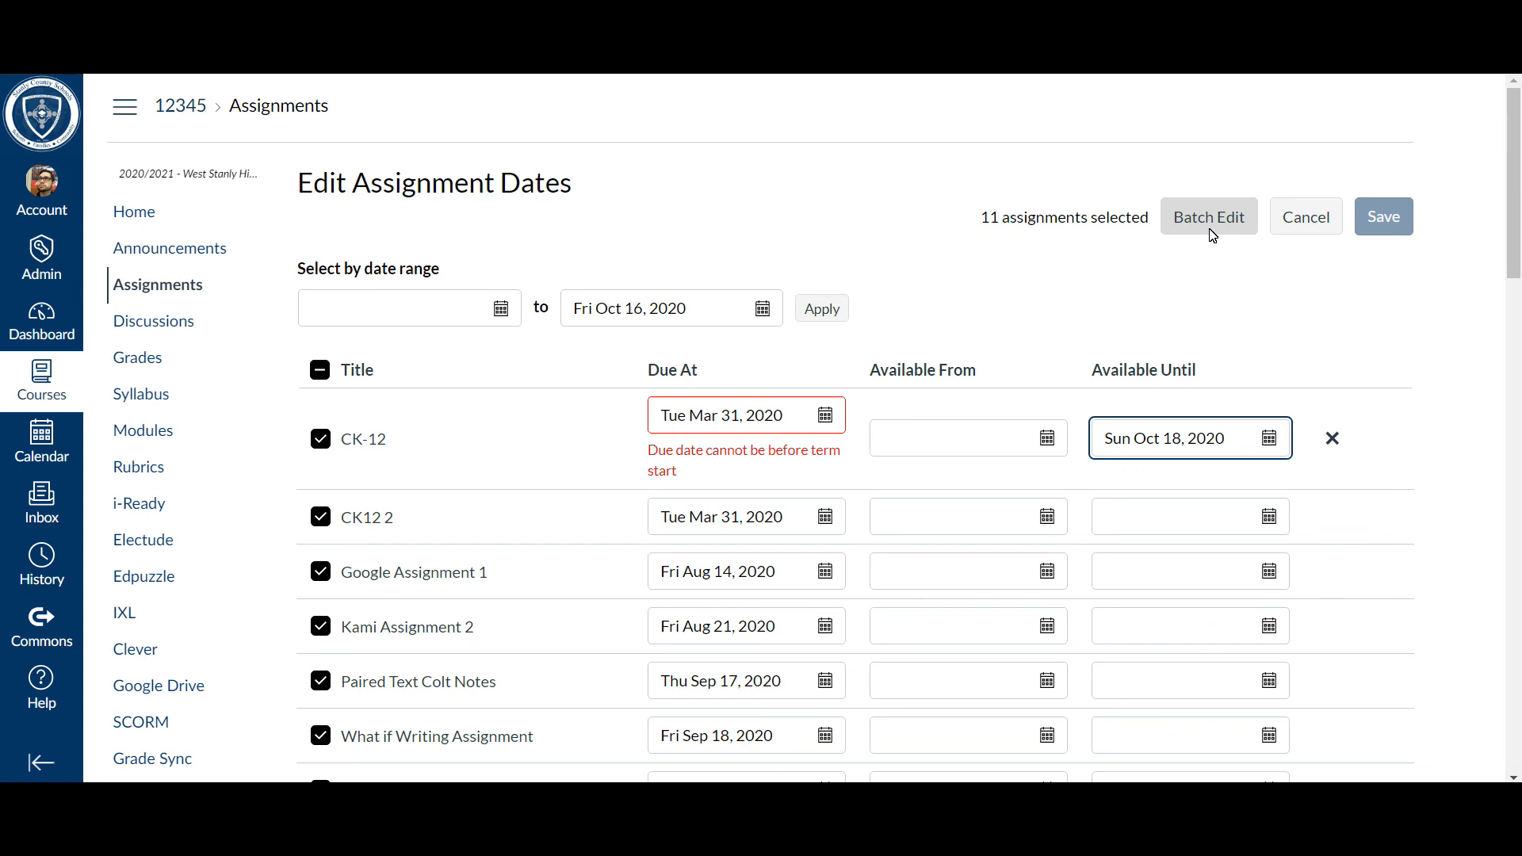
pyautogui.click(1175, 438)
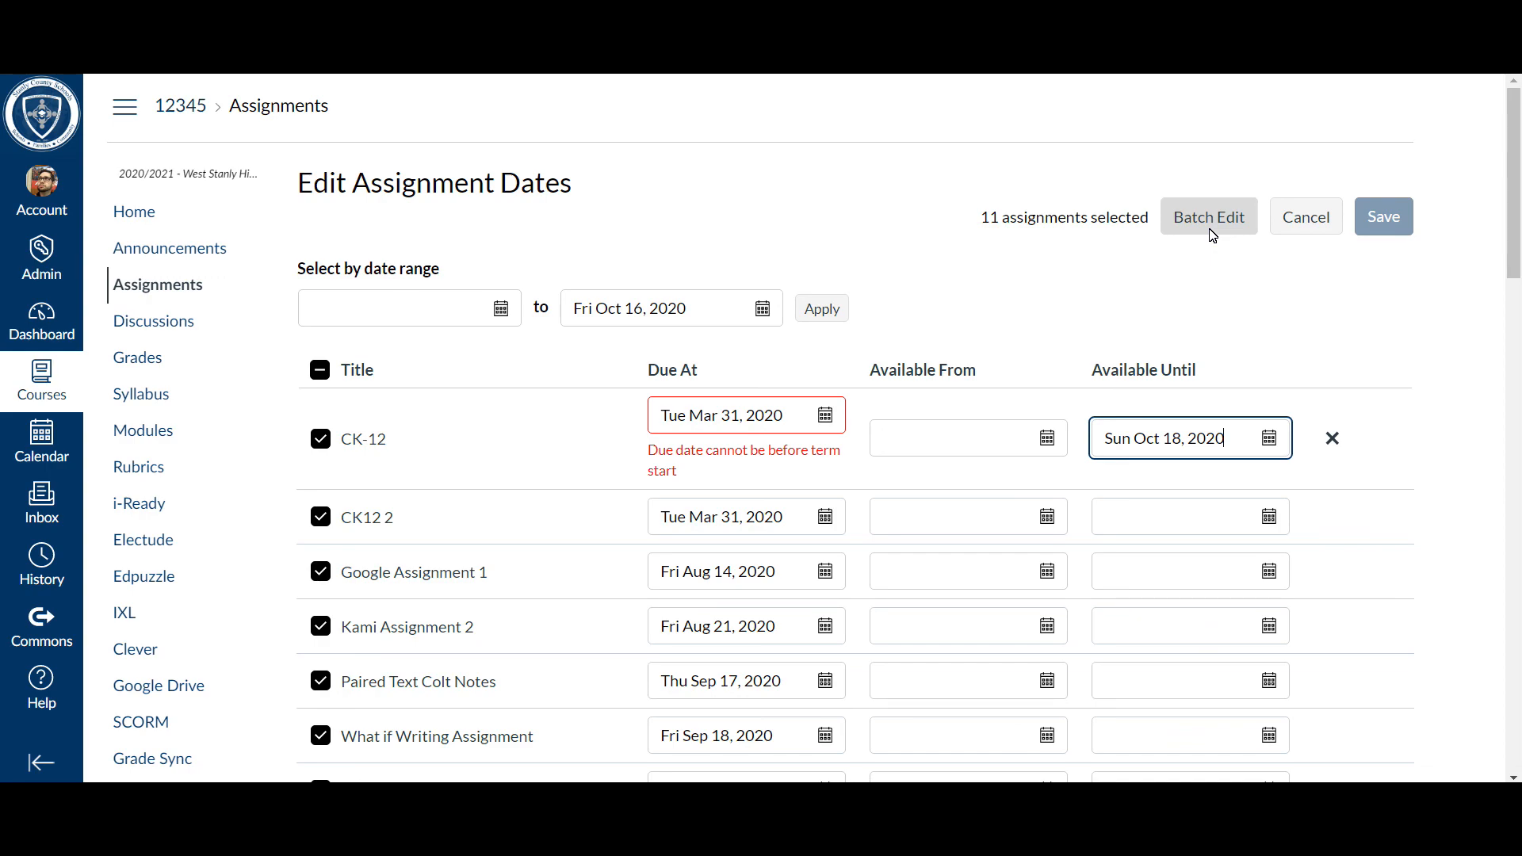